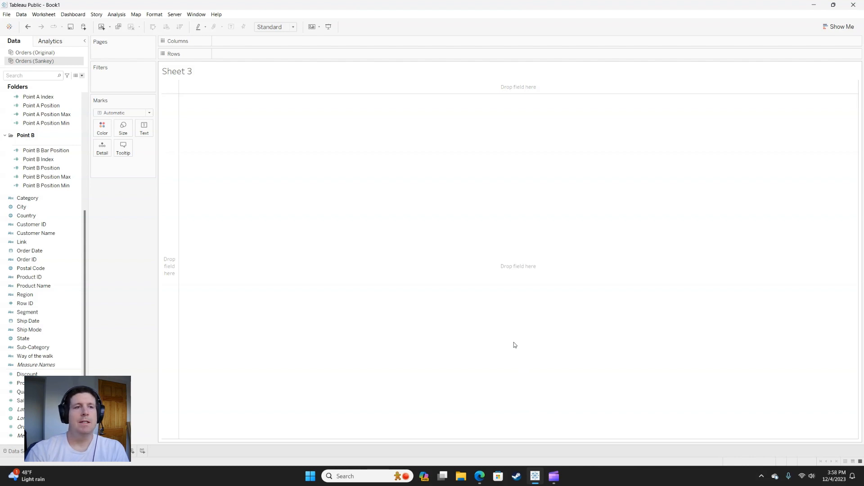
Review the Tableau Sankey Points sheet's Link, t, Path and Way of the walk columns
click(479, 476)
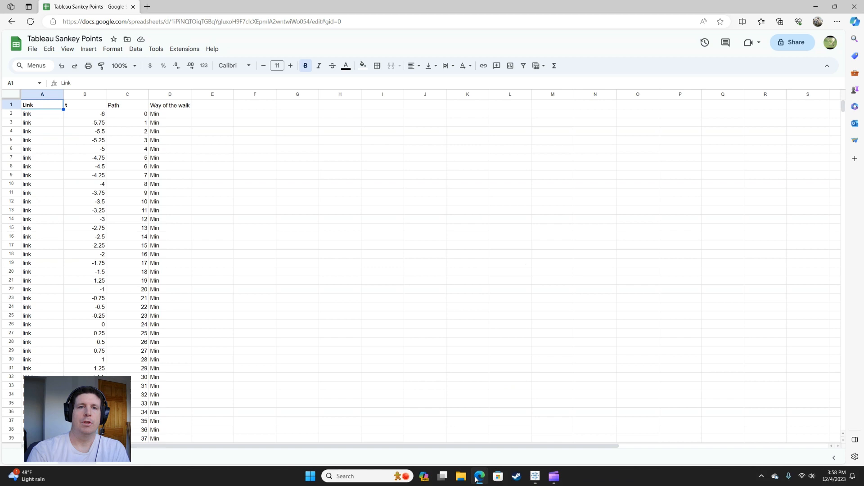
mouse_move(133, 205)
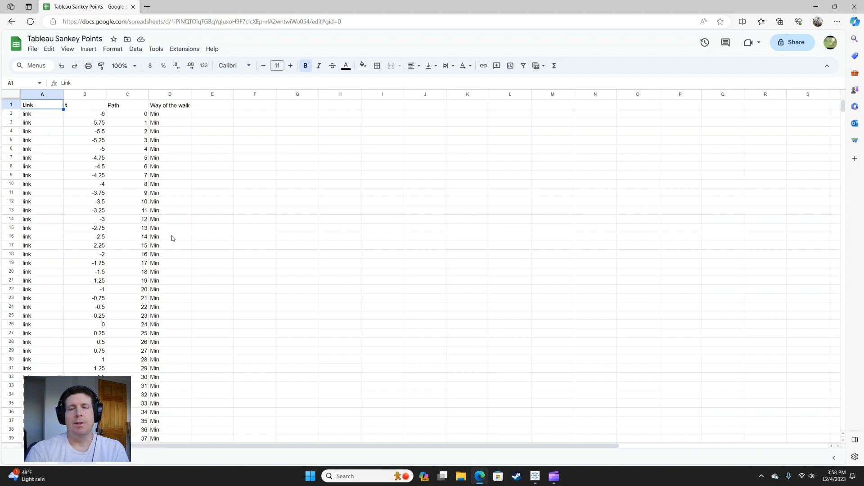
mouse_move(232, 254)
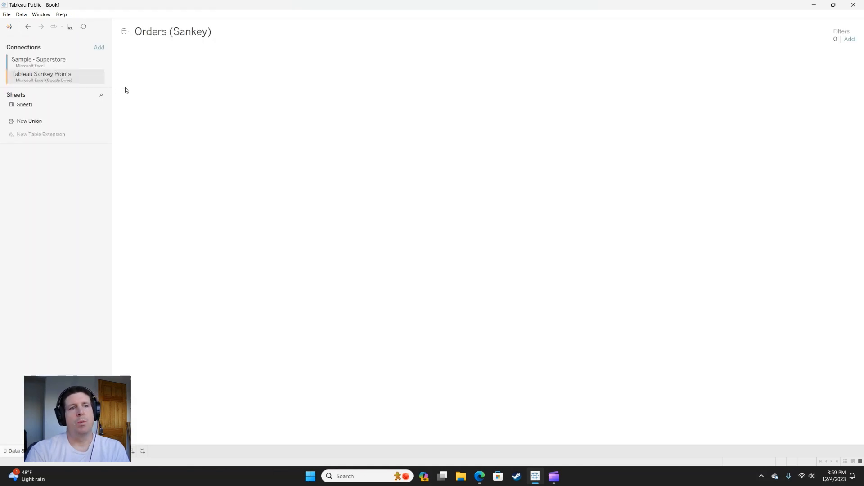
Inspect the inner join between Orders and Sheet1 and its left join-clause field
click(38, 59)
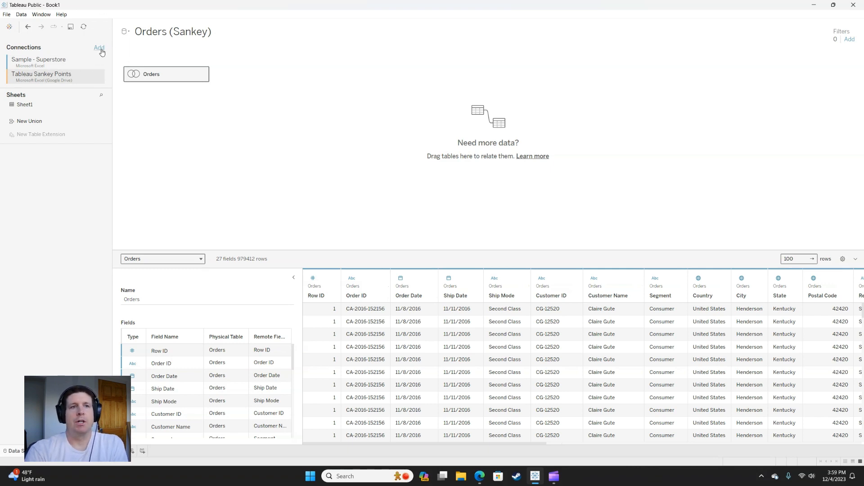
mouse_move(100, 79)
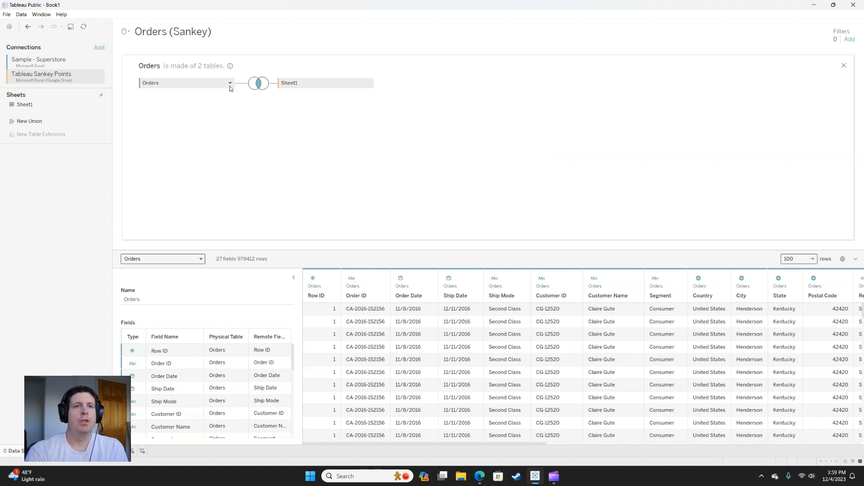
click(257, 83)
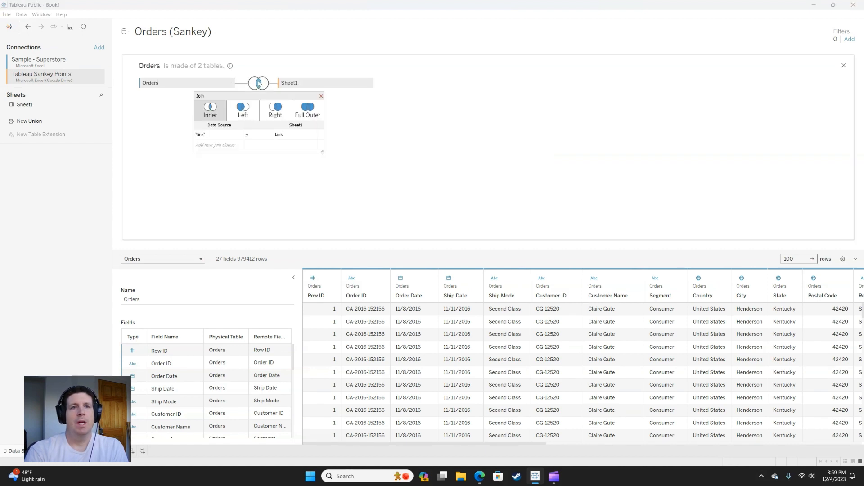
click(209, 109)
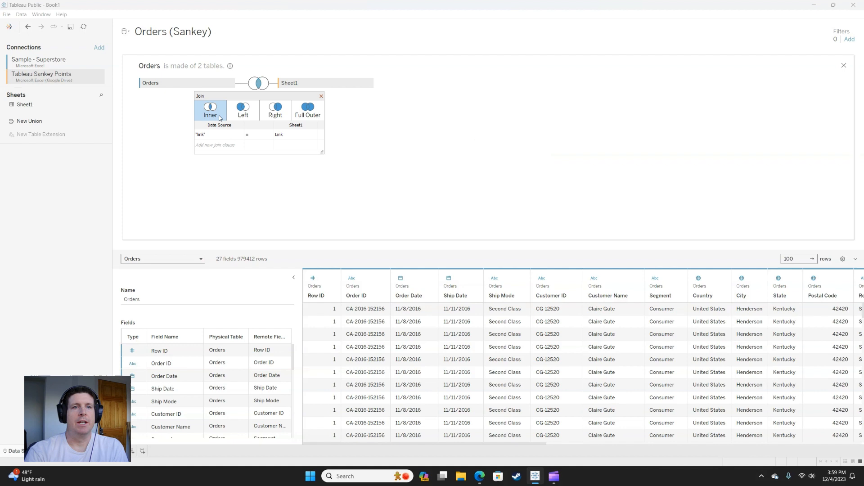
click(218, 134)
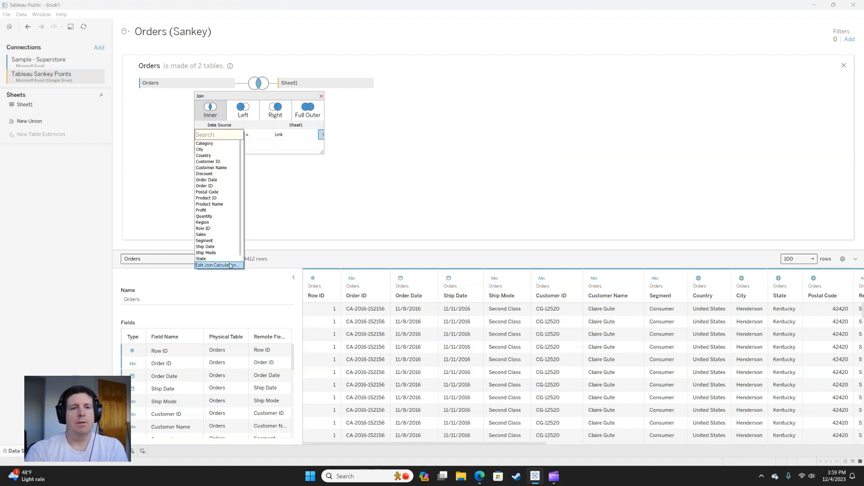
Check the "link" join calculation against the sheet's Link column and leave it unchanged
click(217, 265)
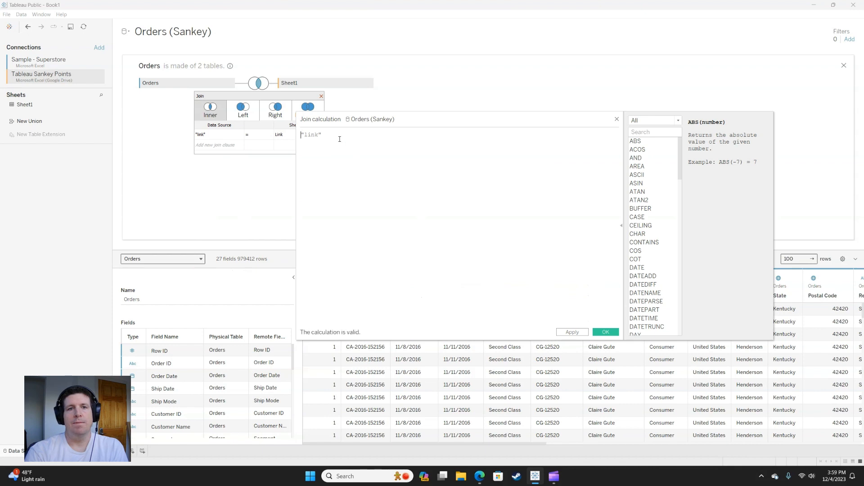
mouse_move(584, 131)
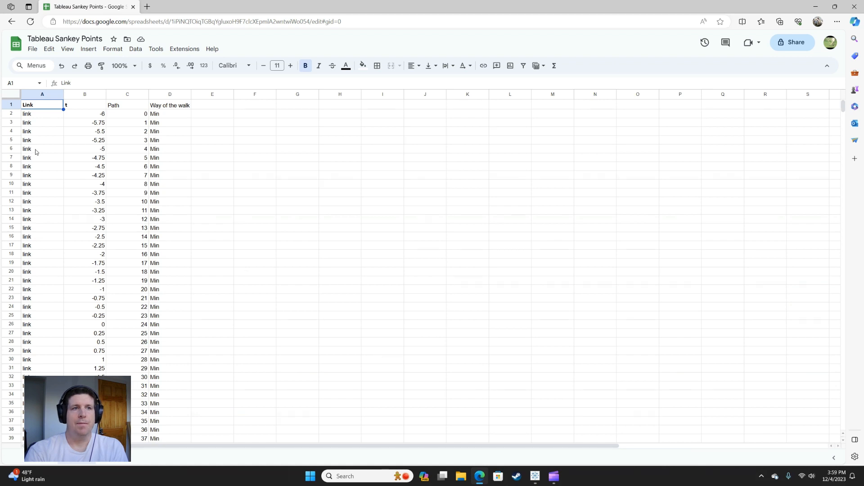
click(533, 476)
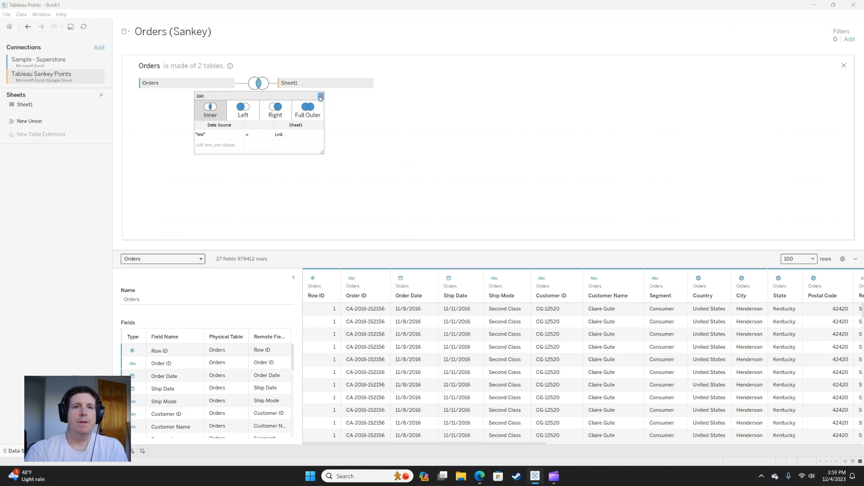
click(319, 97)
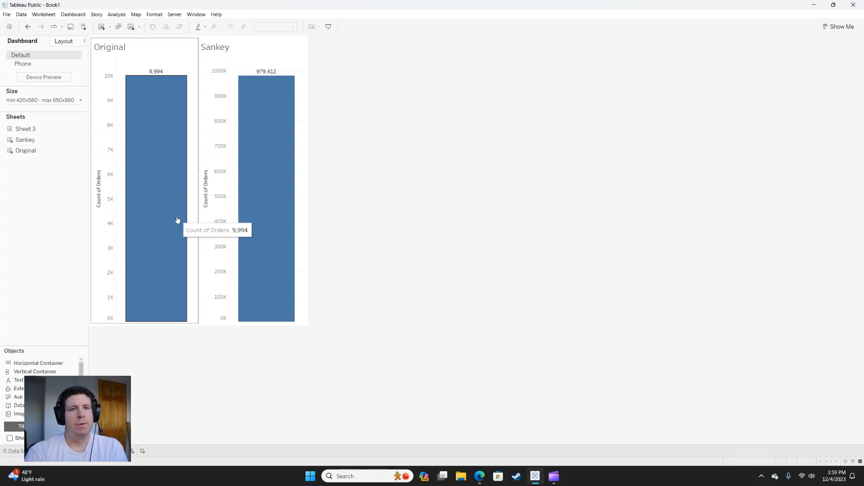
mouse_move(261, 192)
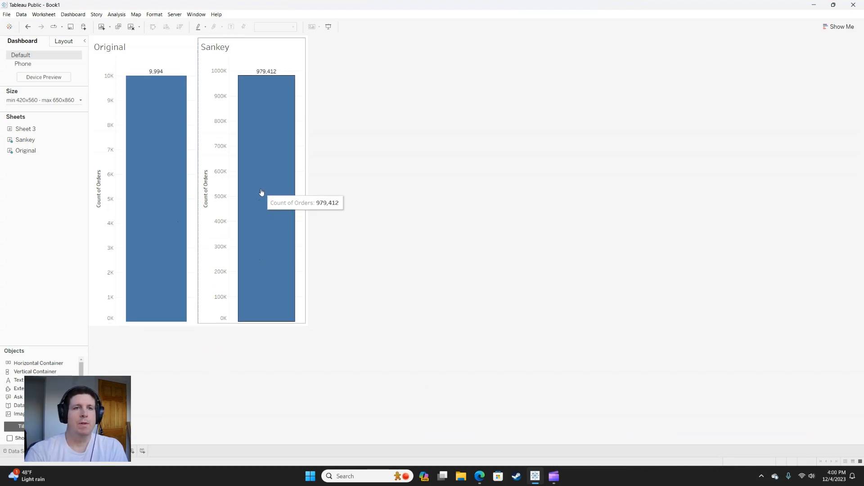
mouse_move(268, 170)
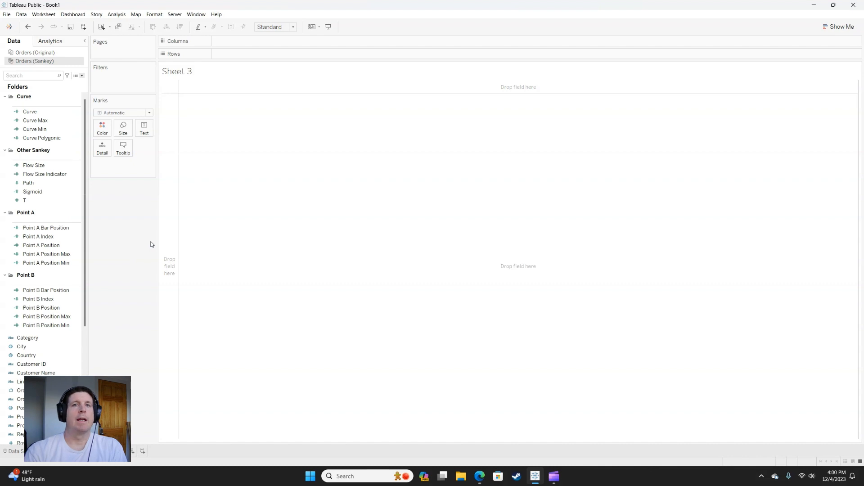
click(33, 191)
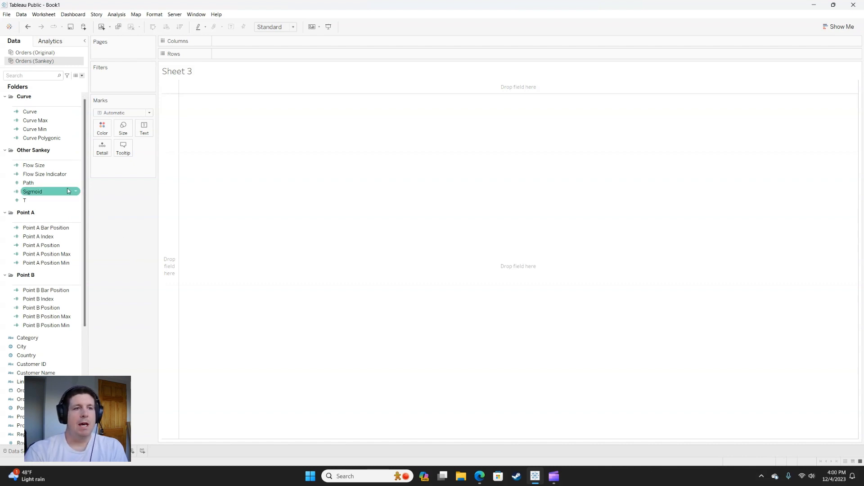
click(44, 174)
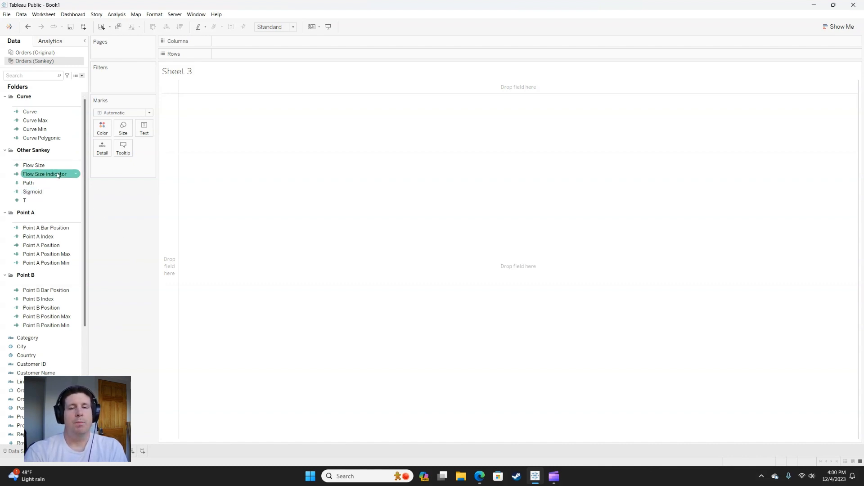
click(33, 164)
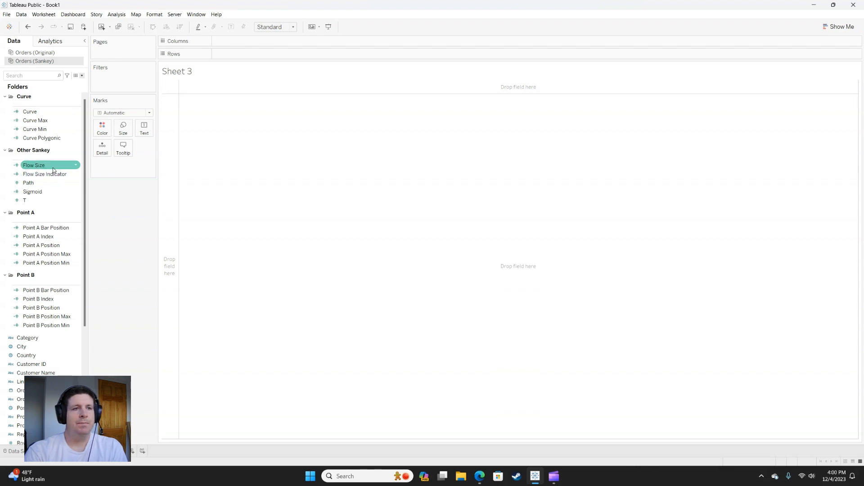
click(46, 227)
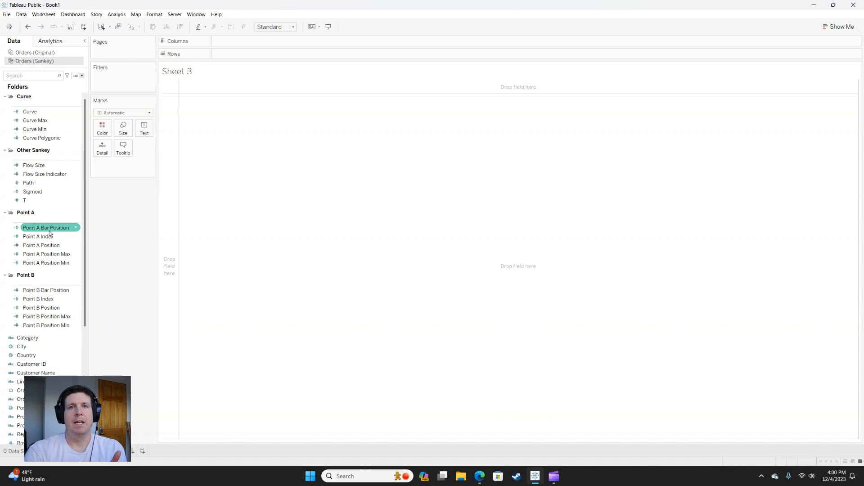
click(35, 120)
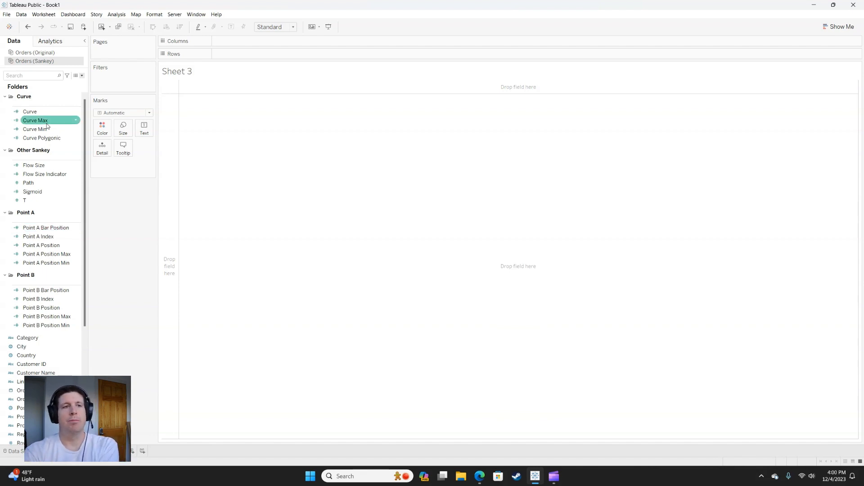
click(38, 299)
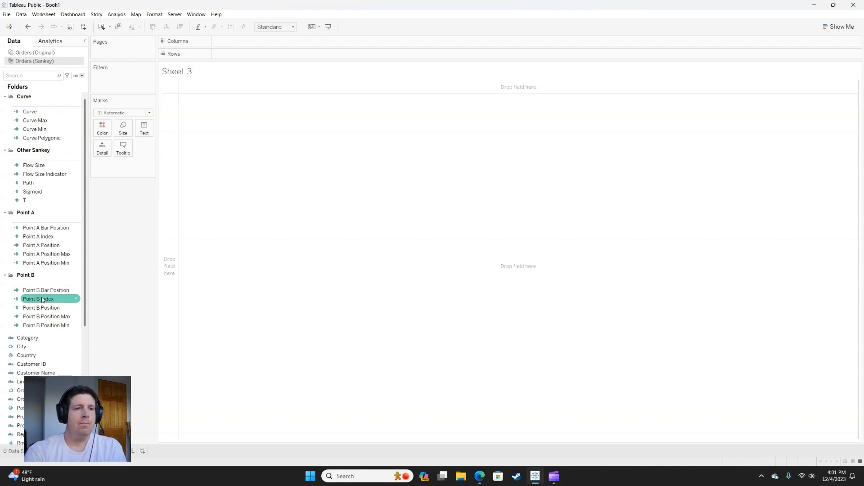
click(46, 253)
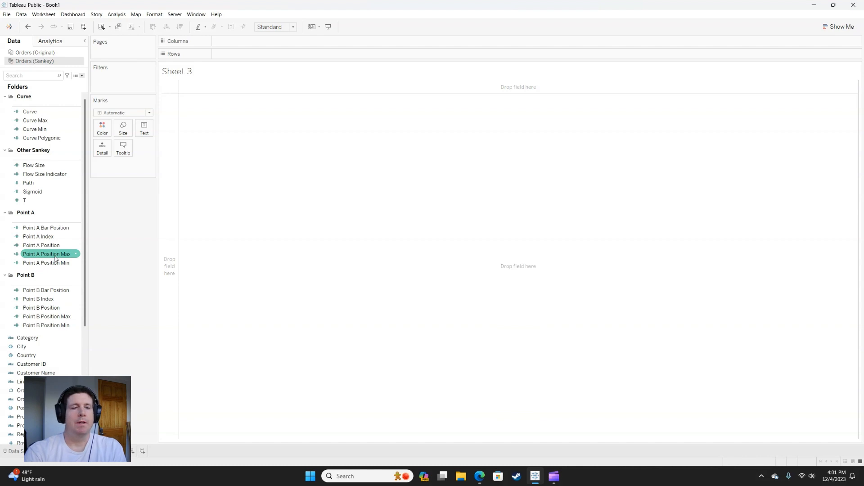
click(46, 263)
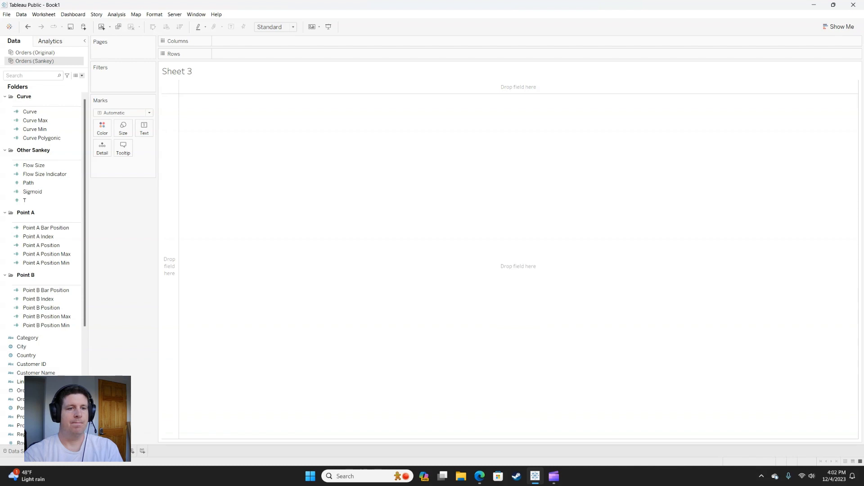
Plot Point A Bar Position on Rows with Region as detail, giving four marks
click(35, 120)
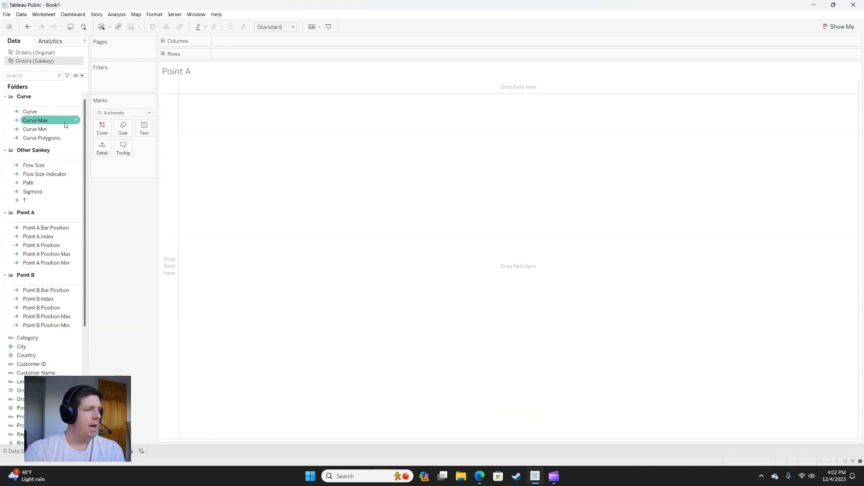
click(38, 237)
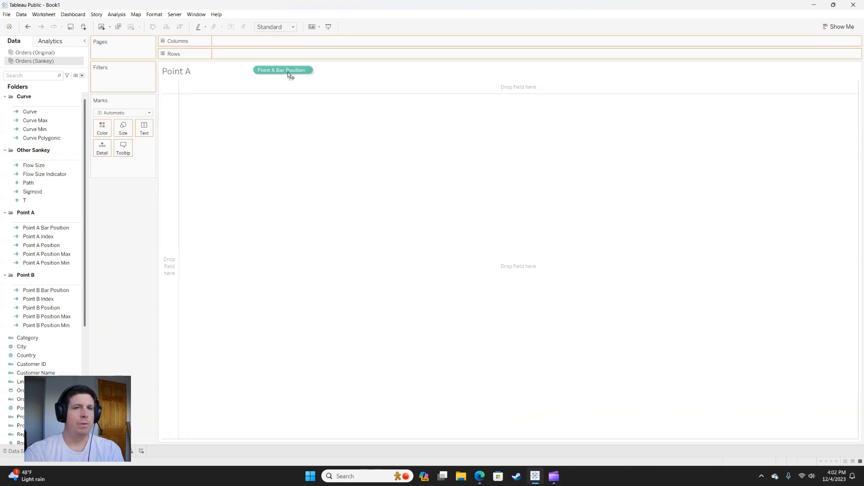
drag(282, 70, 242, 54)
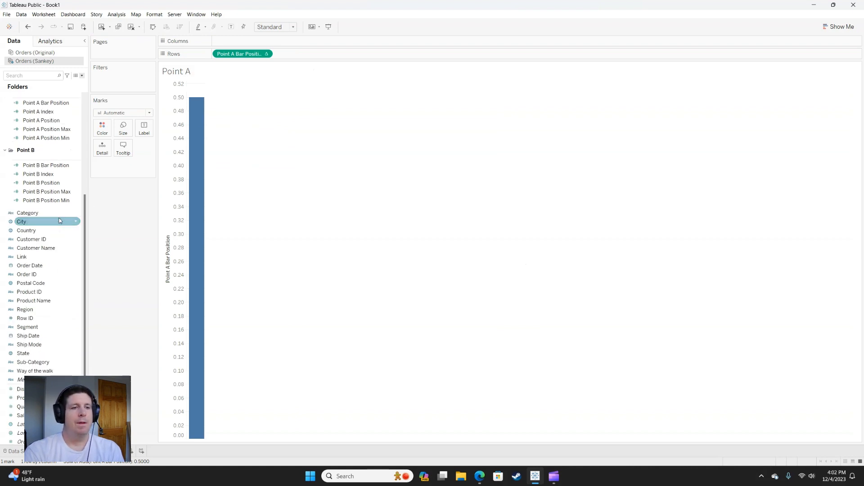
click(25, 309)
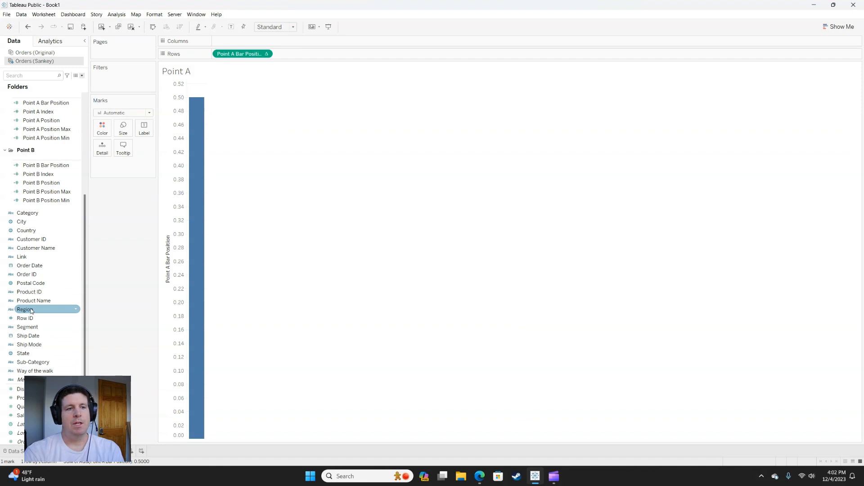
drag(25, 309, 129, 170)
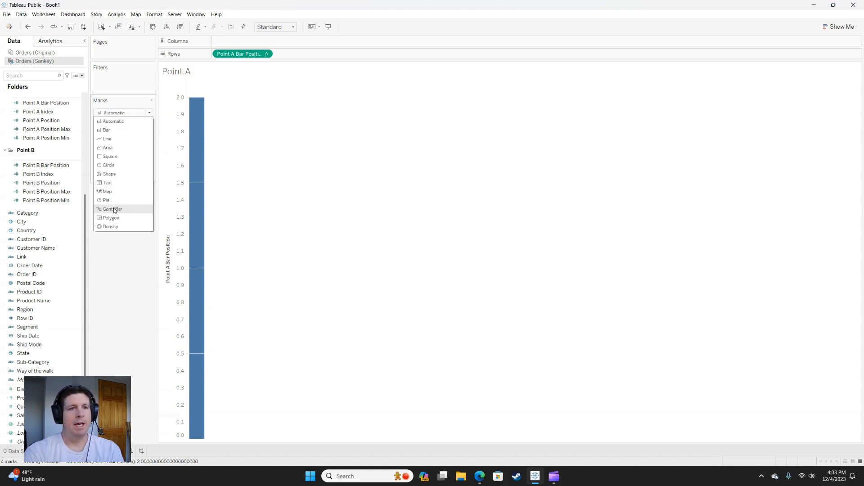
Draw Point A as Gantt bars sized by Flow Size
click(113, 208)
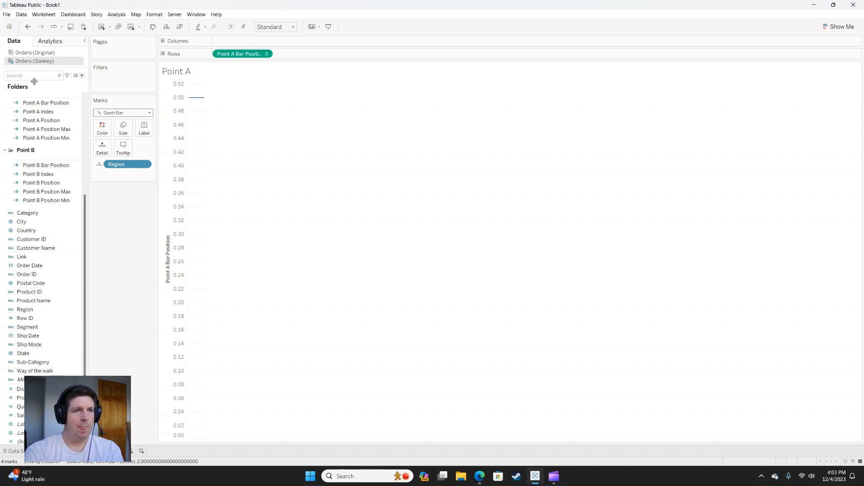
text(flow)
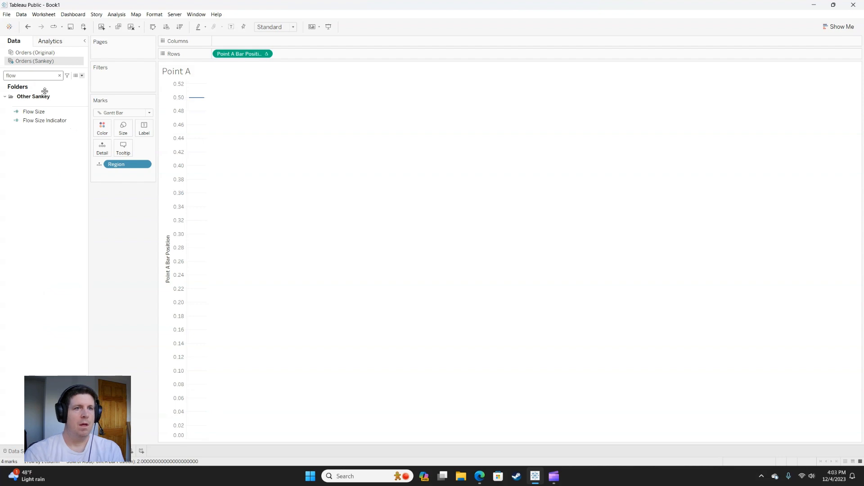
drag(33, 112, 122, 124)
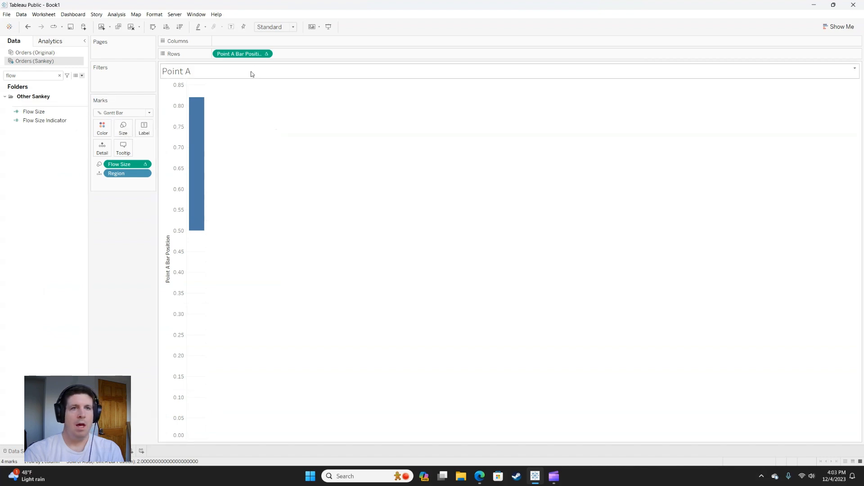
mouse_move(241, 53)
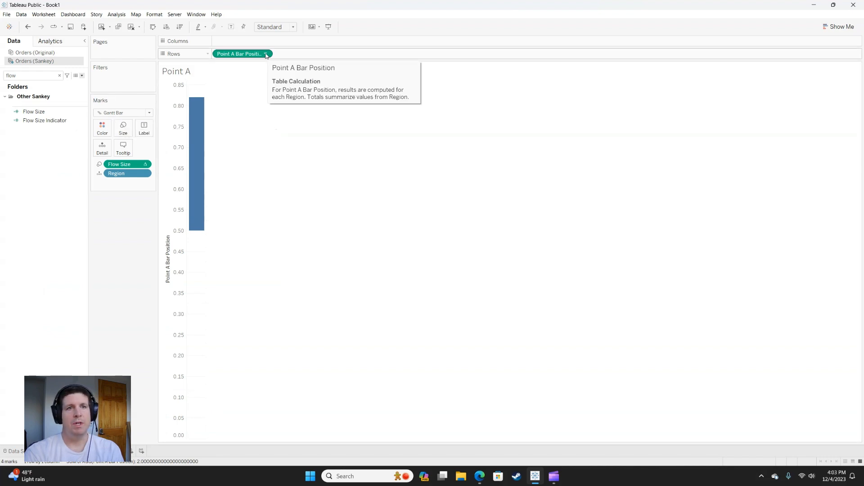
Compute Point A Bar Position using Specific Dimensions along Region, separating the four bars
click(264, 53)
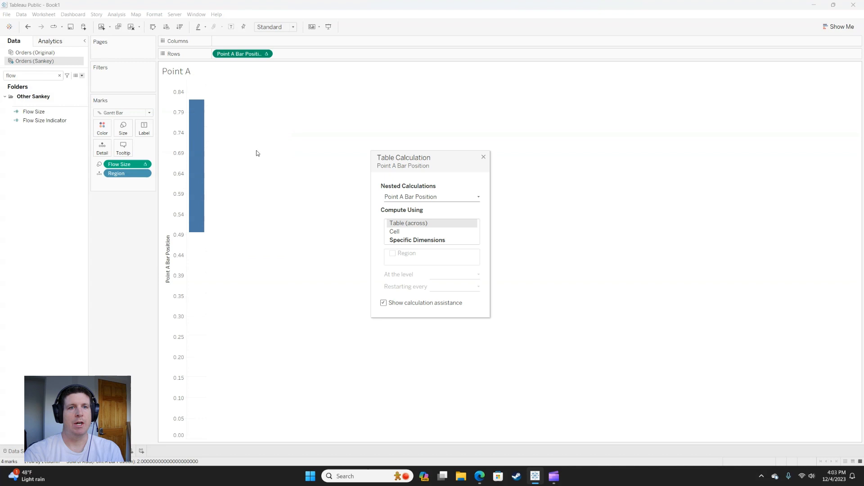
click(431, 197)
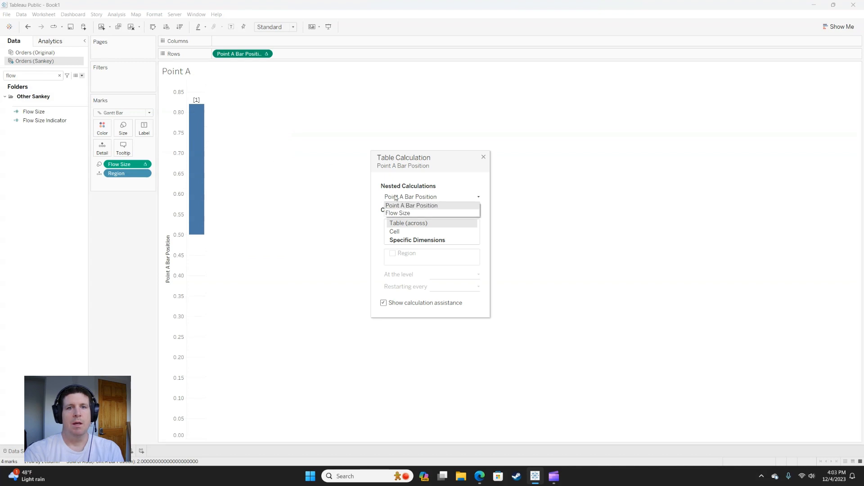
click(397, 213)
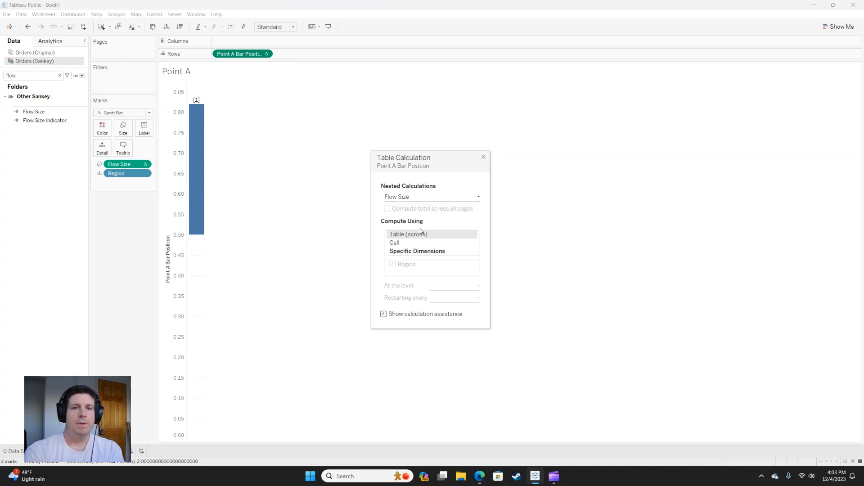
click(431, 197)
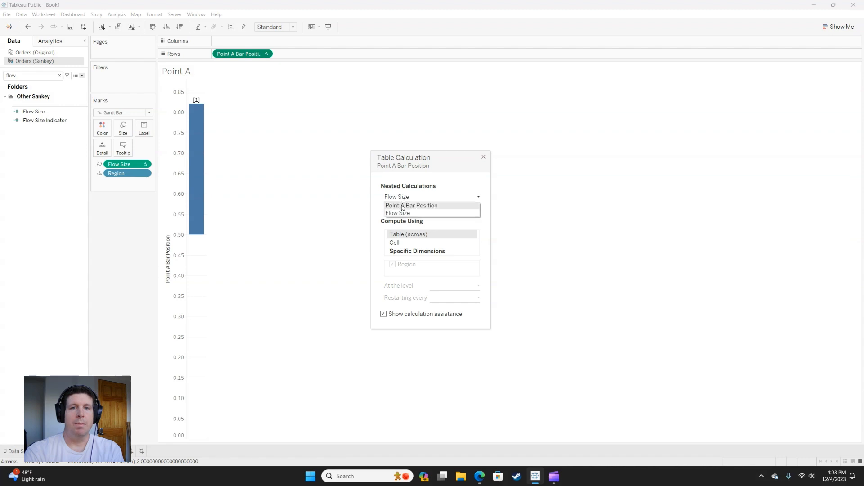
click(411, 205)
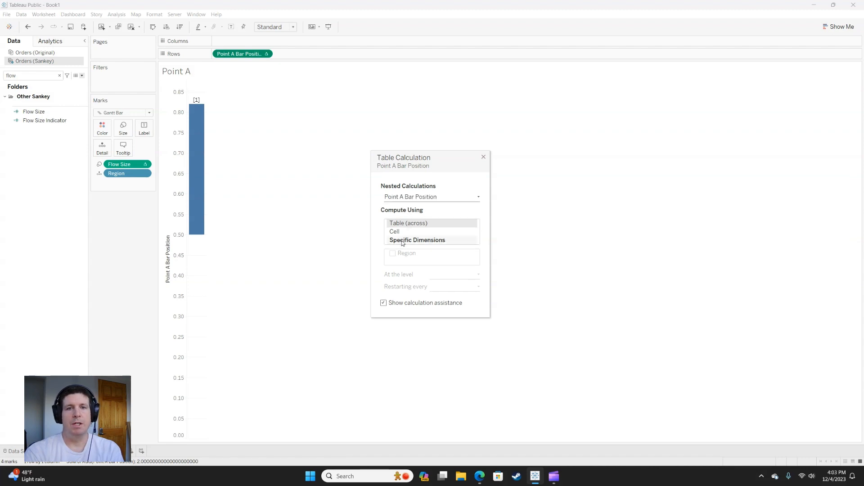
click(416, 239)
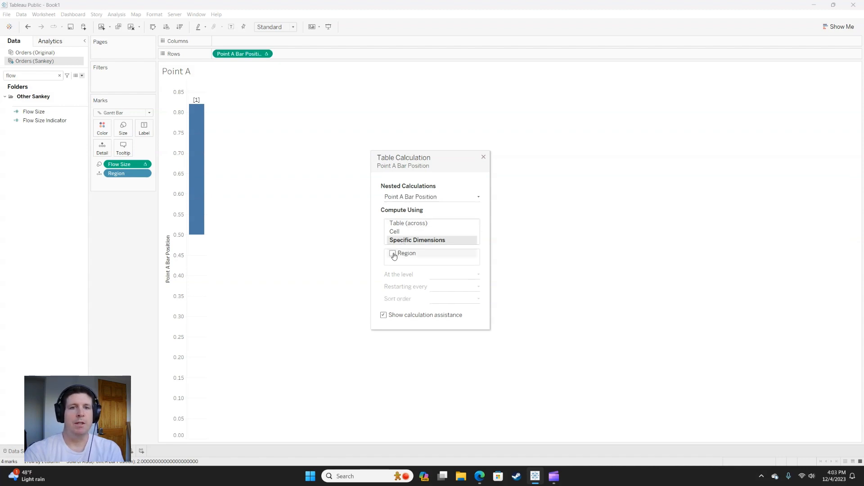
click(392, 253)
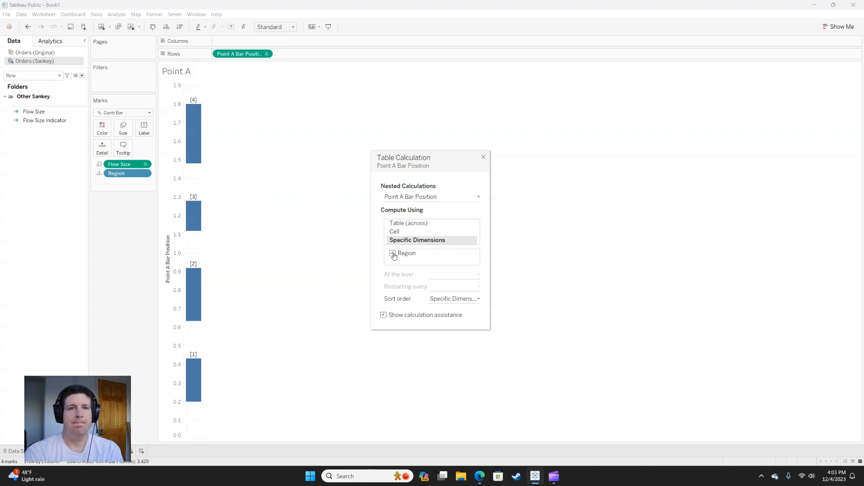
click(391, 253)
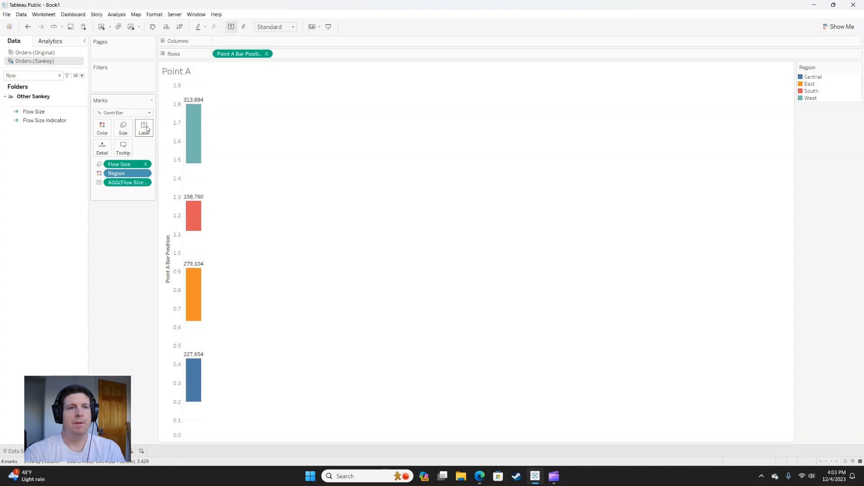
Confirm the Flow Size Indicator formula as COUNTD([Order ID]) without changes
click(45, 120)
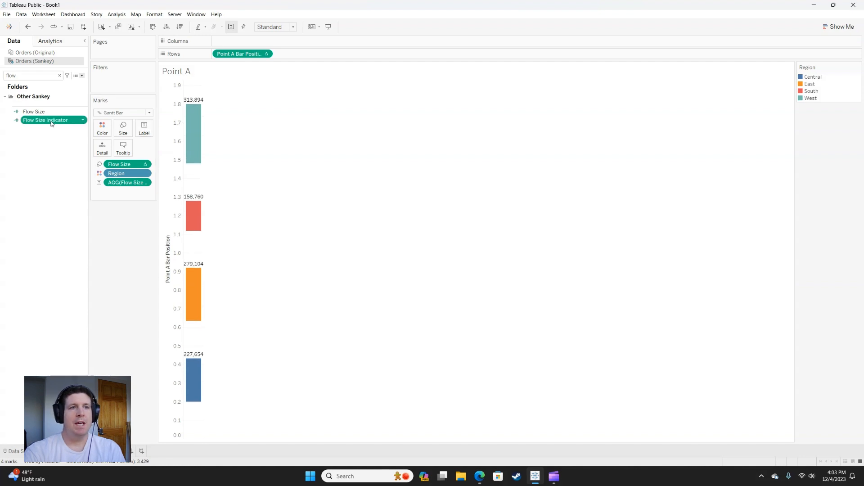
double_click(46, 119)
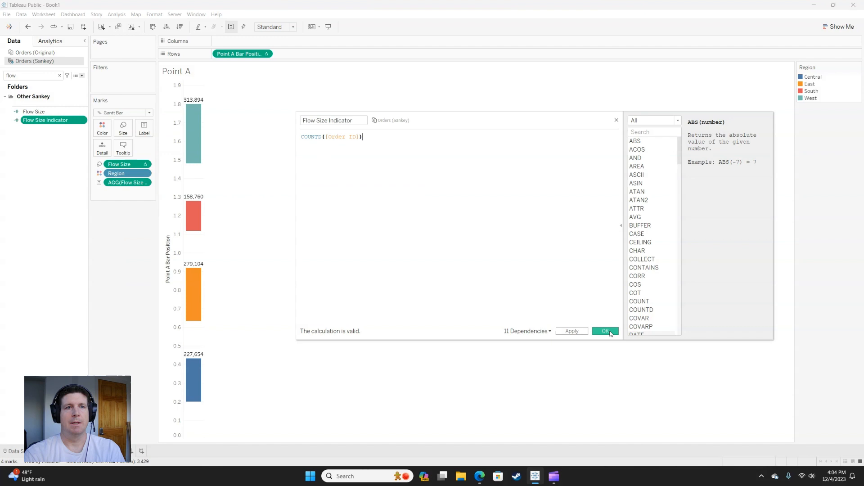
click(605, 331)
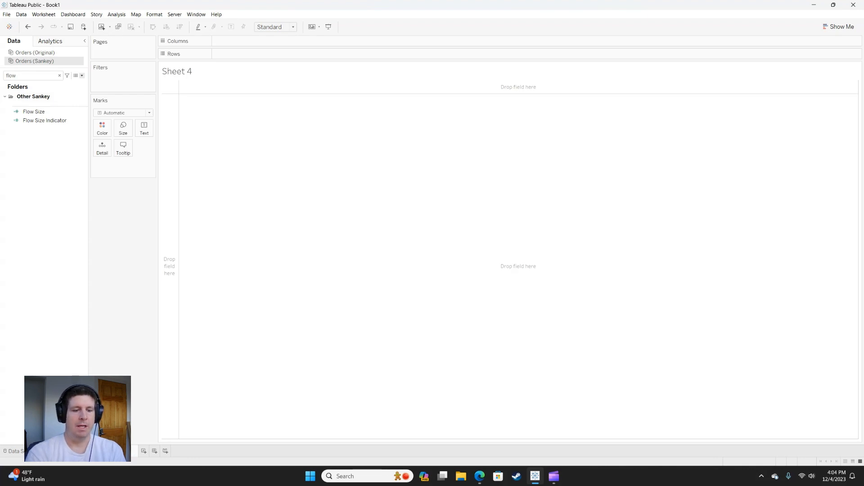
Name the sheet Point B and plot Point B Bar Position on Rows with Ship Mode as detail
double_click(177, 70)
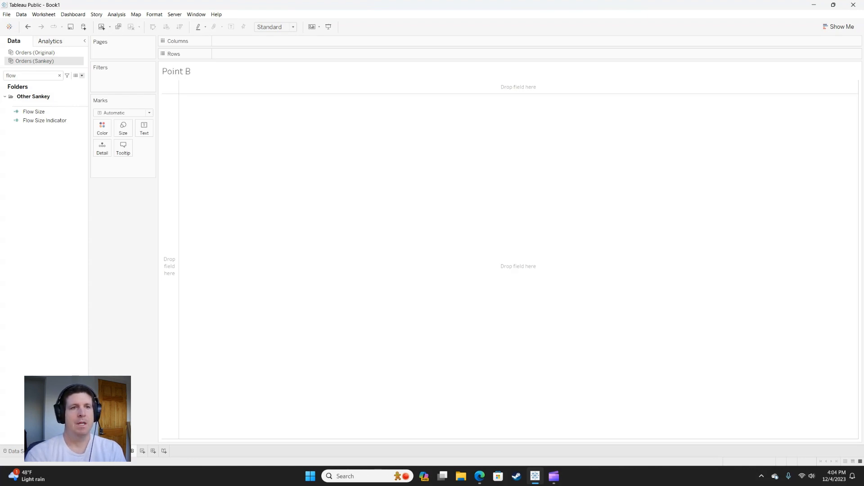
click(59, 75)
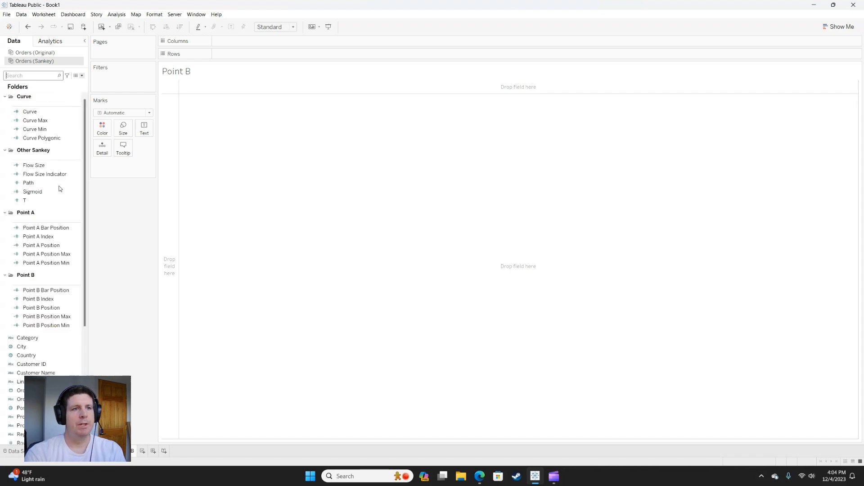
click(38, 299)
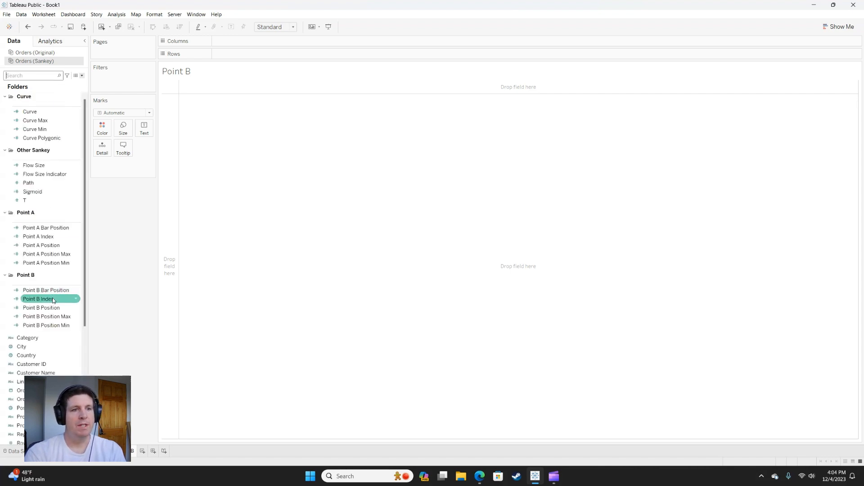
drag(46, 290, 243, 56)
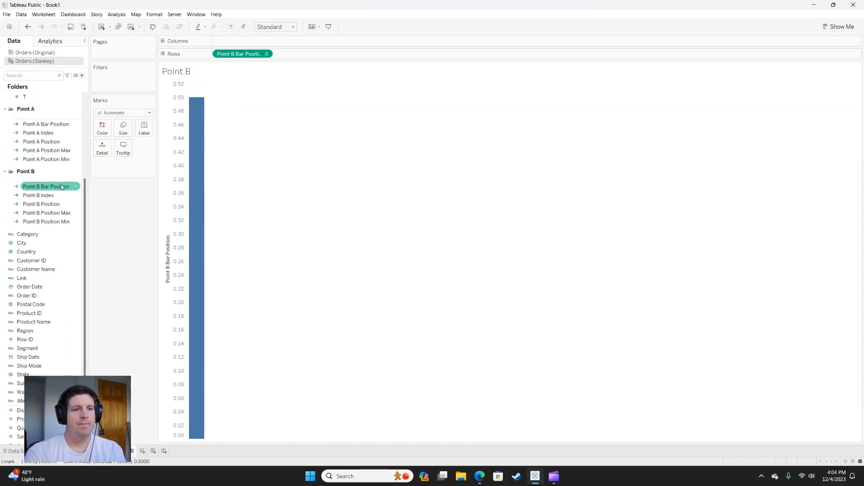
click(29, 366)
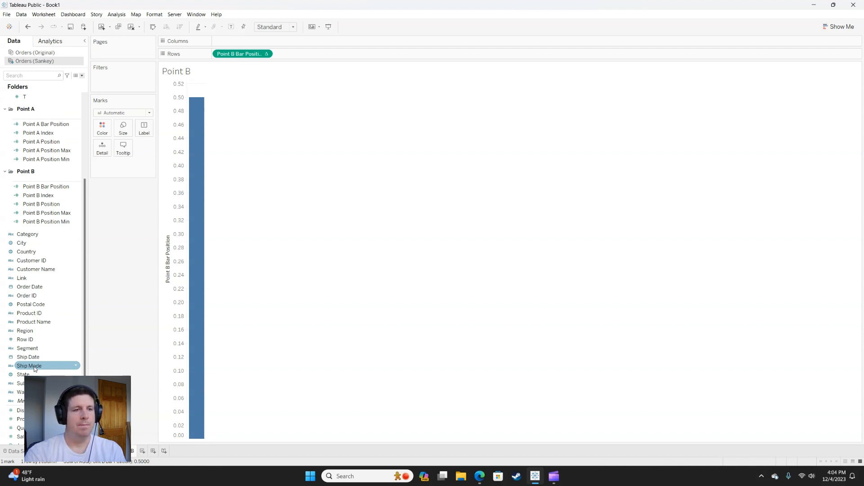
drag(29, 366, 126, 183)
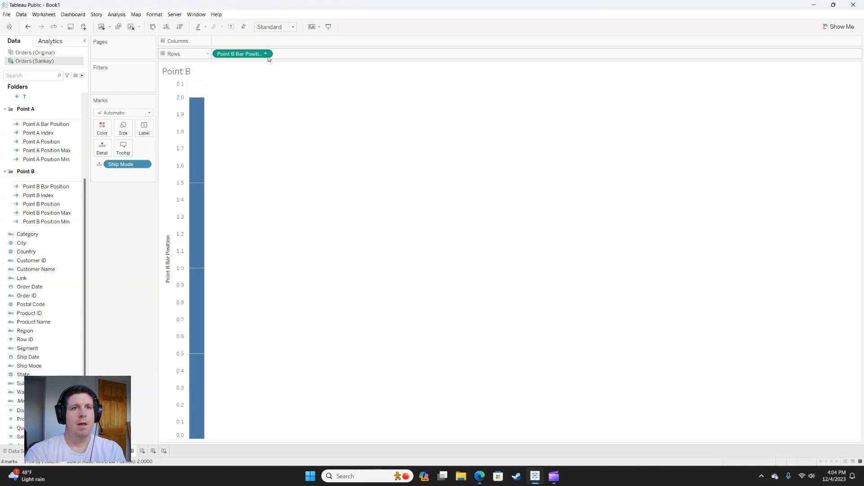
click(264, 54)
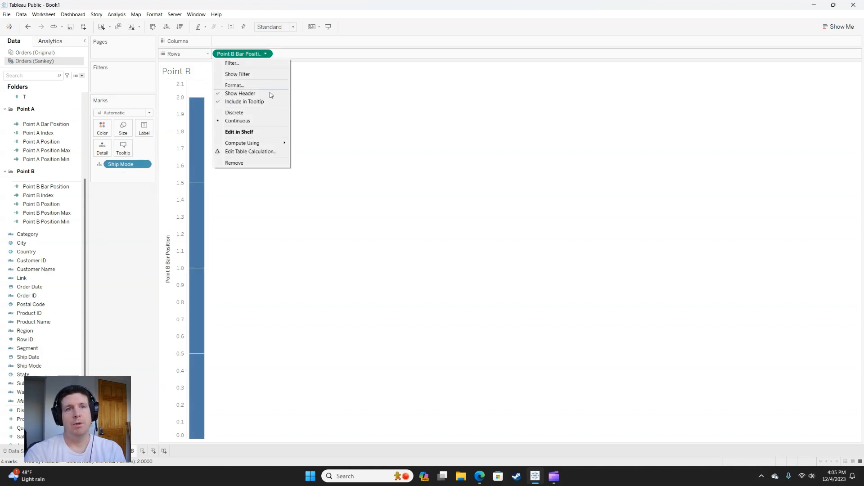
mouse_move(257, 154)
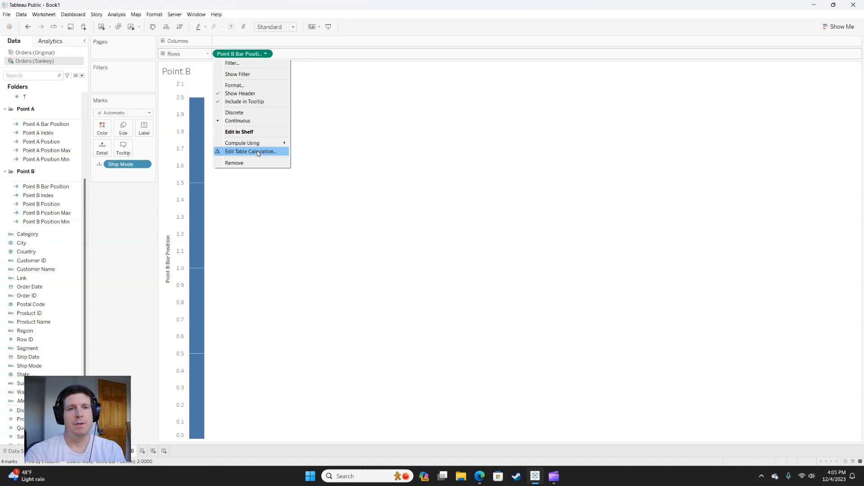
Compute Point B Bar Position using Specific Dimensions along Ship Mode, stacking to about 2.77
click(250, 151)
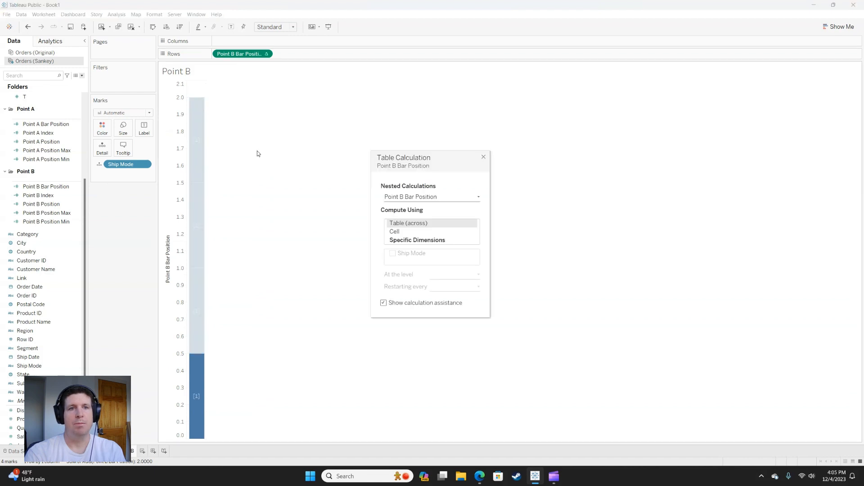
mouse_move(403, 204)
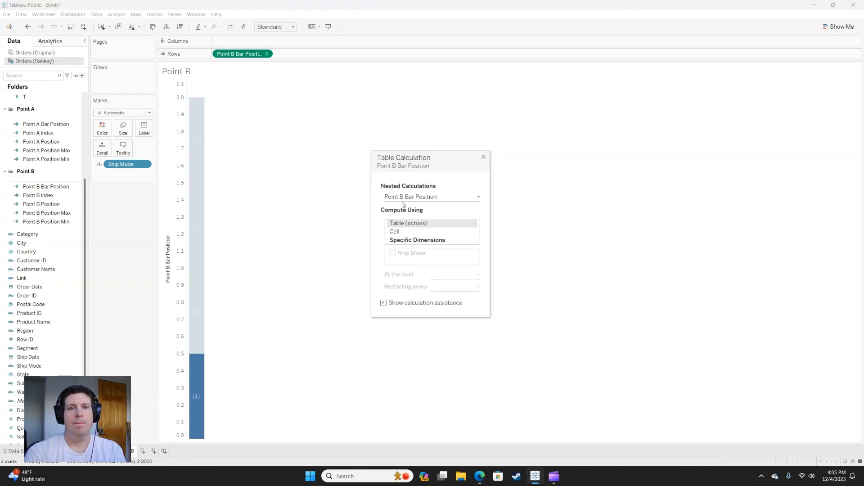
click(431, 197)
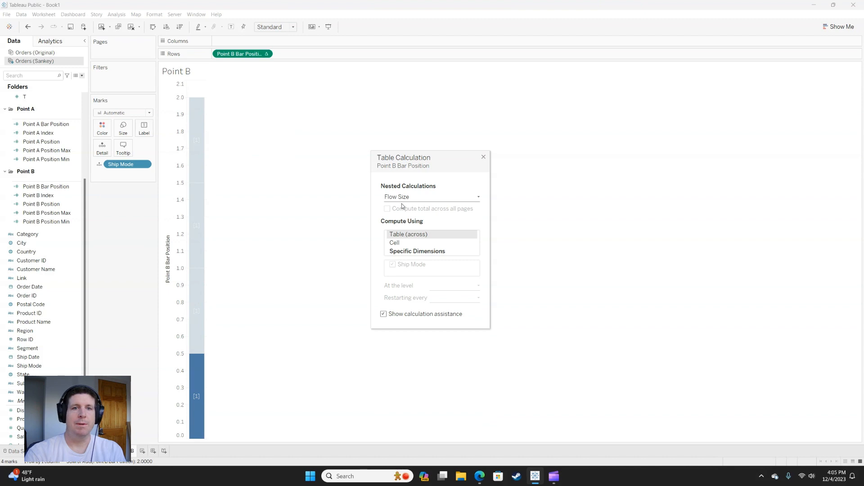
click(432, 197)
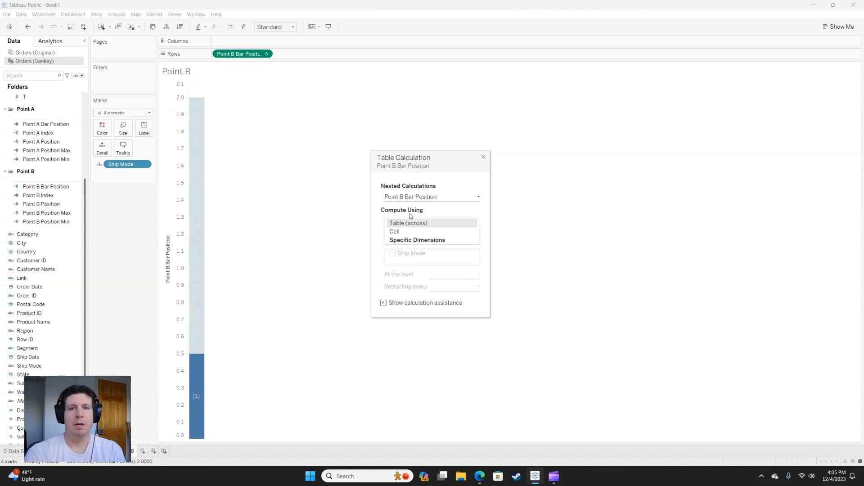
click(417, 240)
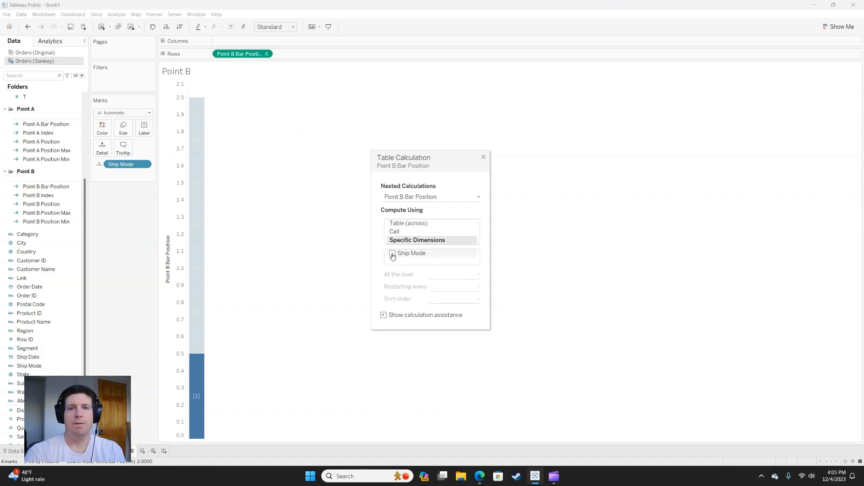
click(391, 254)
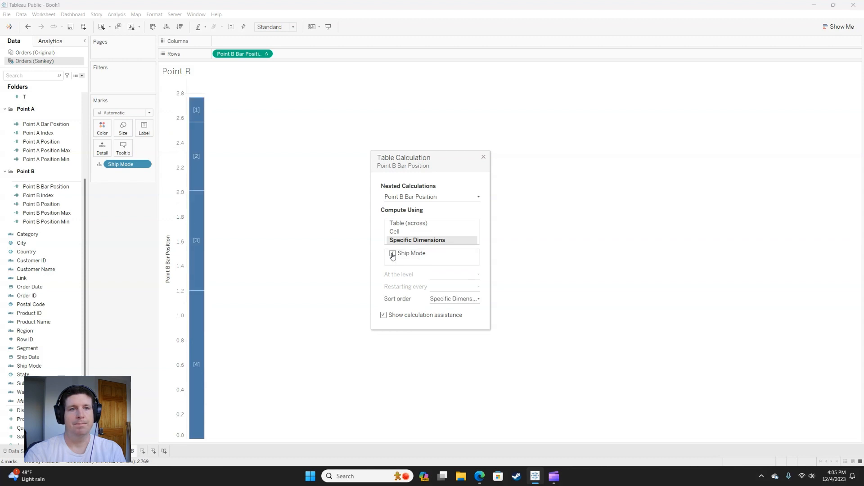
click(482, 157)
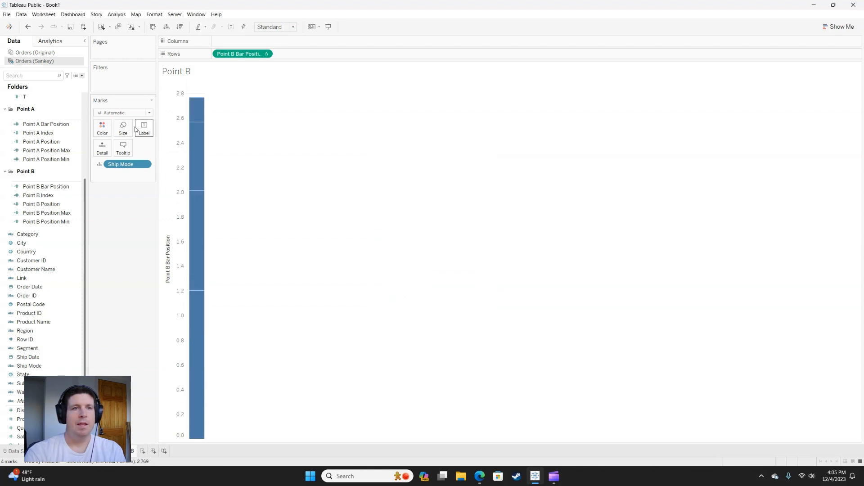
Draw Point B as Gantt bars sized by Flow Size and give them a new colour
click(125, 112)
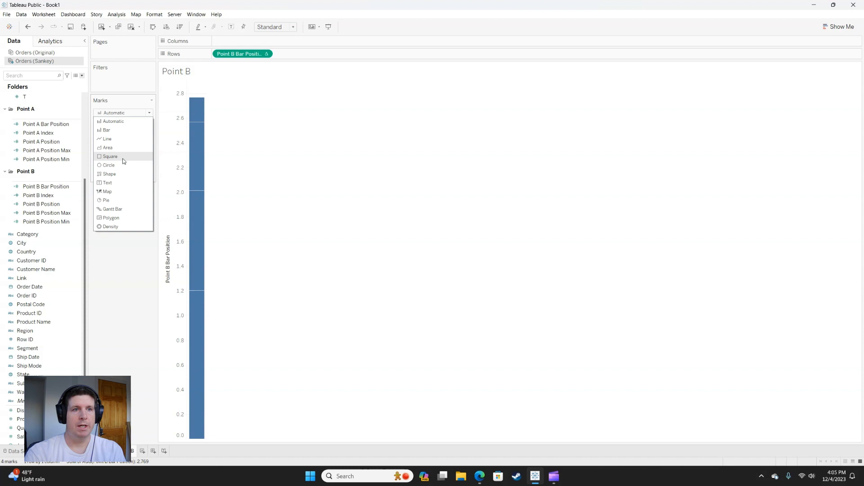
click(112, 208)
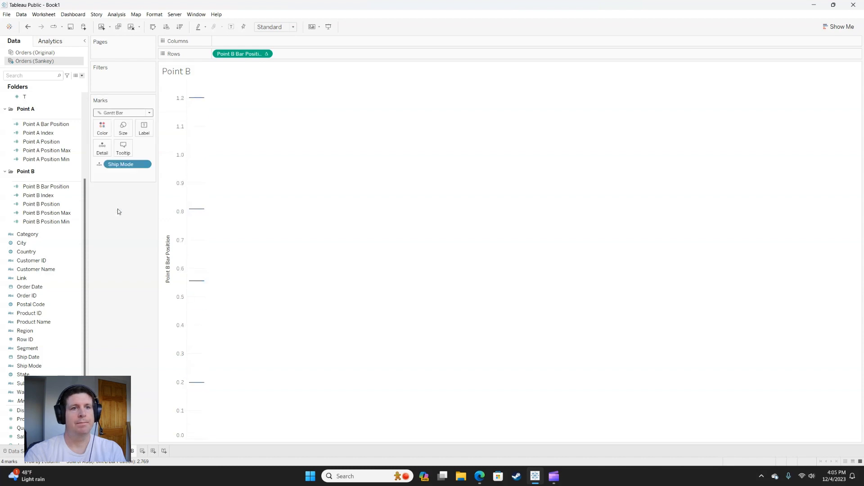
click(32, 75)
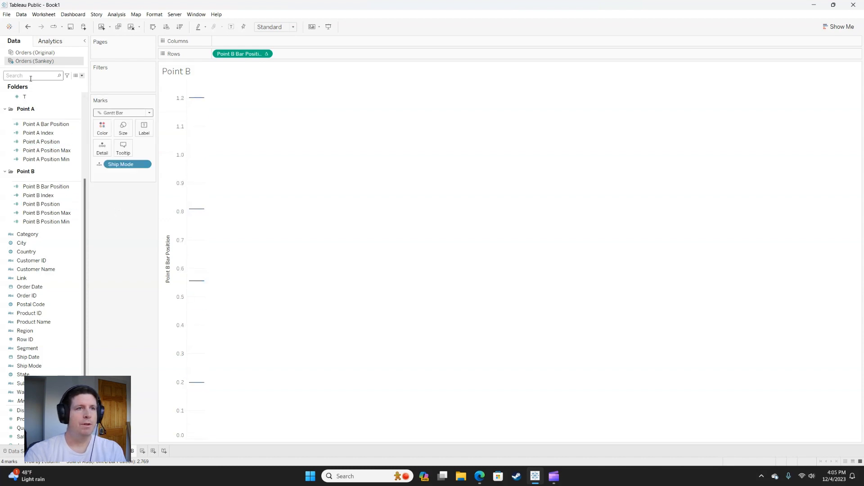
text(flow)
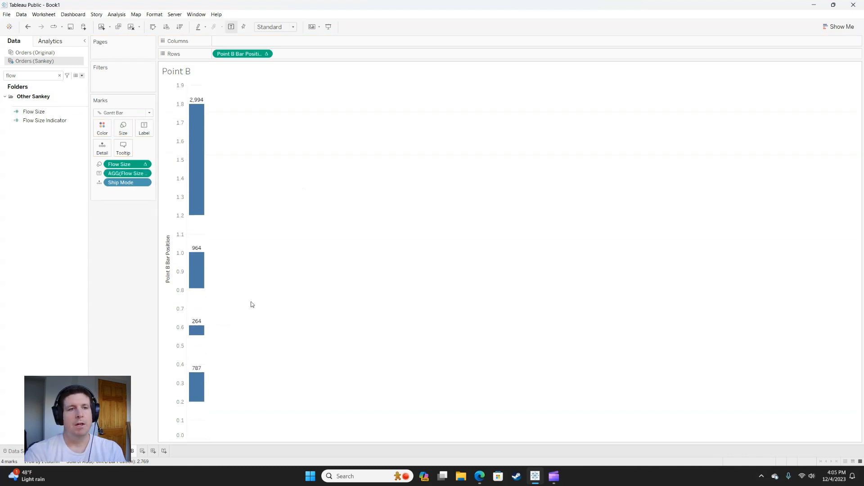
click(102, 127)
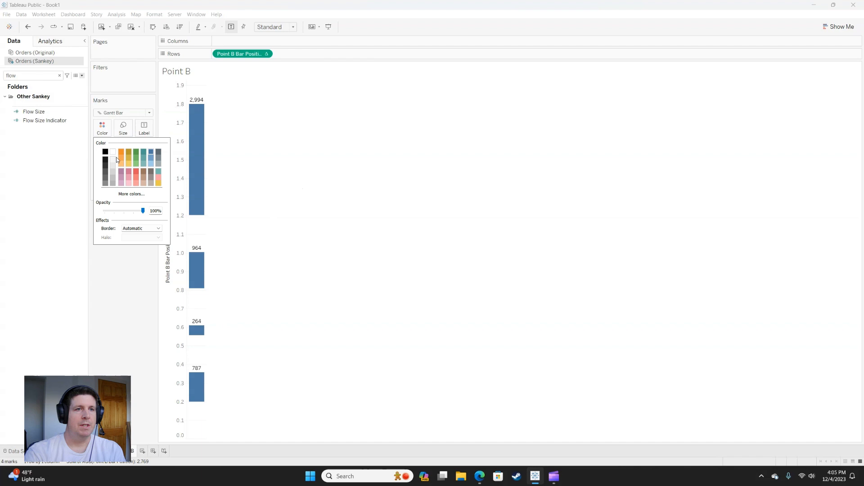
click(104, 151)
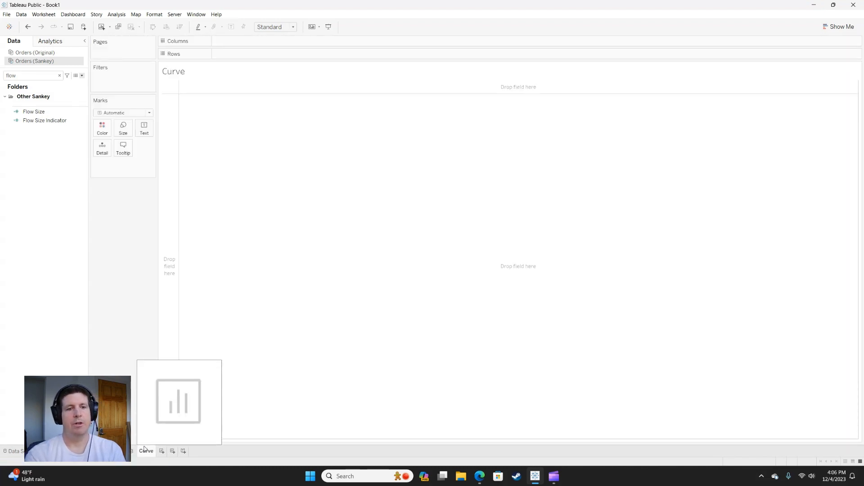
mouse_move(257, 334)
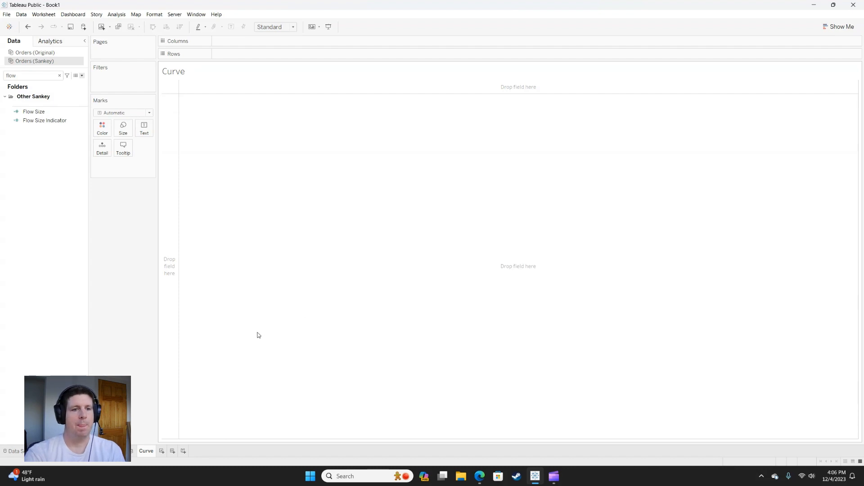
Add Region and Ship Mode to the Curve sheet's Detail shelf
click(59, 76)
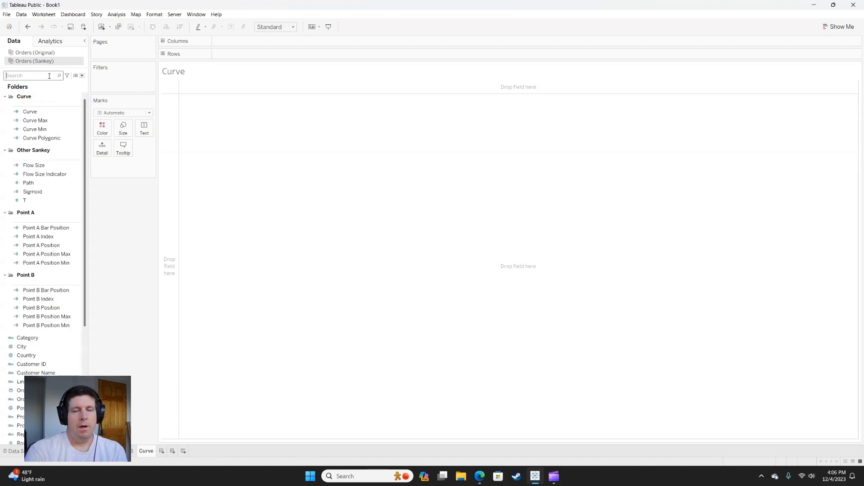
click(44, 174)
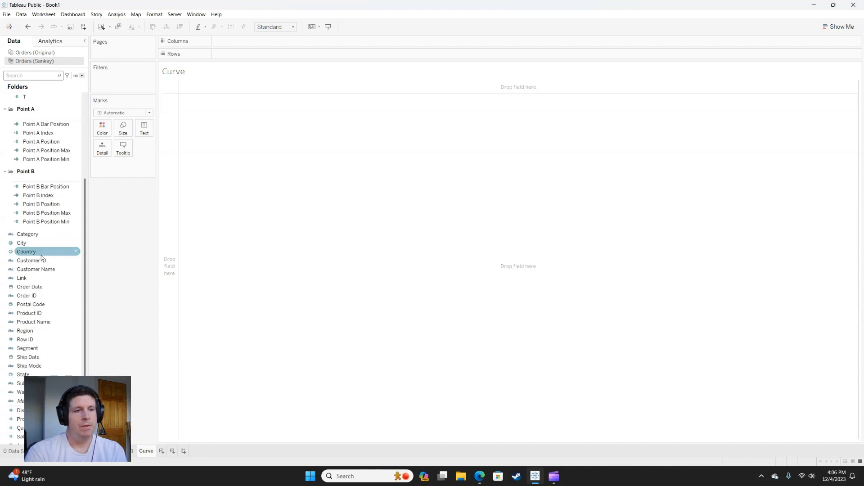
click(25, 340)
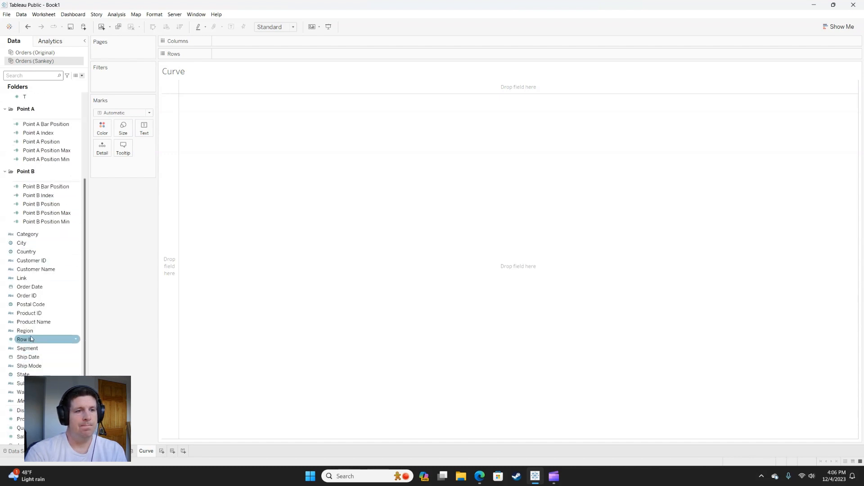
drag(24, 330, 116, 164)
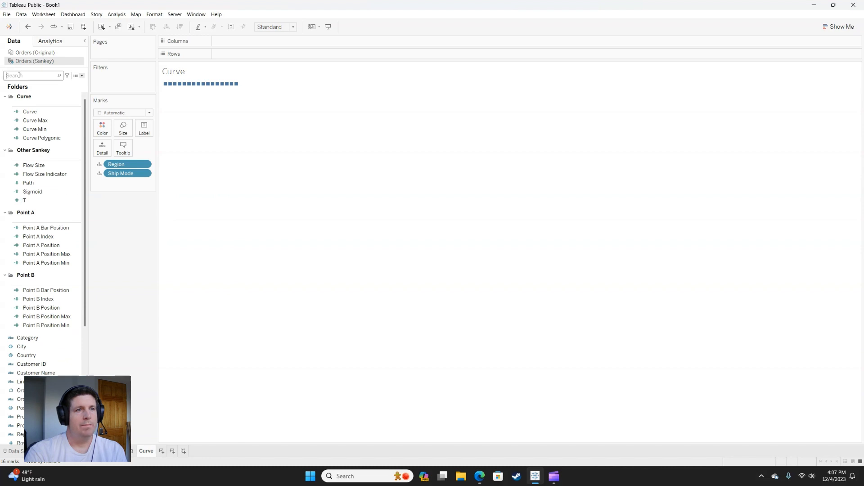
Find Way of the walk and add it to Detail, giving 32 marks
text(way)
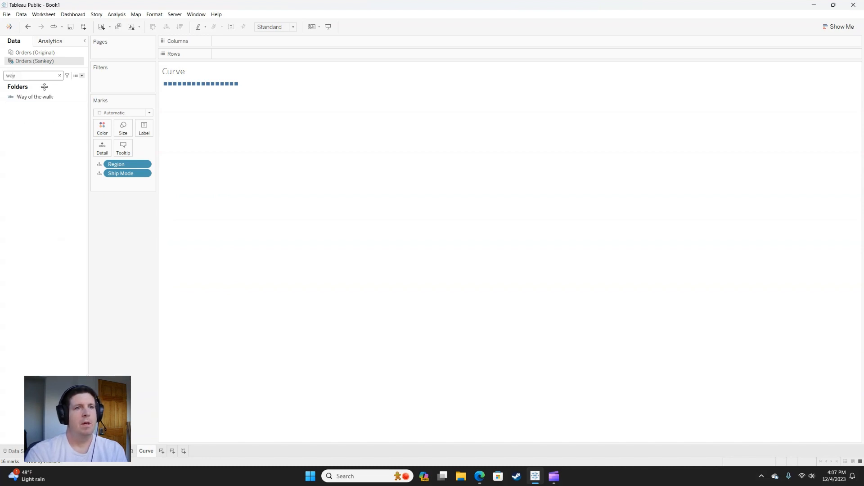
click(35, 97)
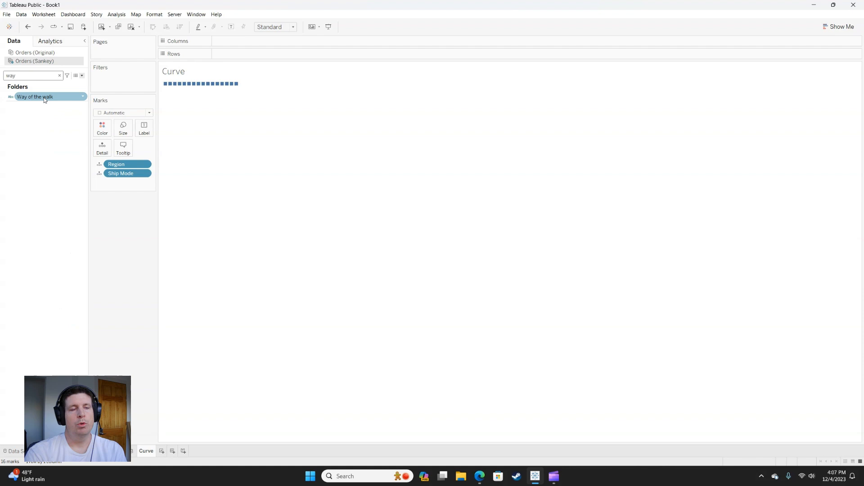
drag(35, 96, 116, 182)
text(t)
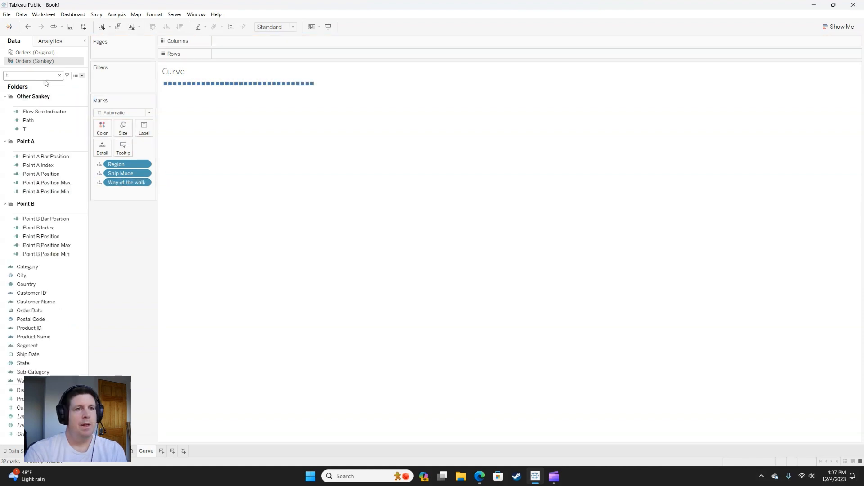
click(24, 128)
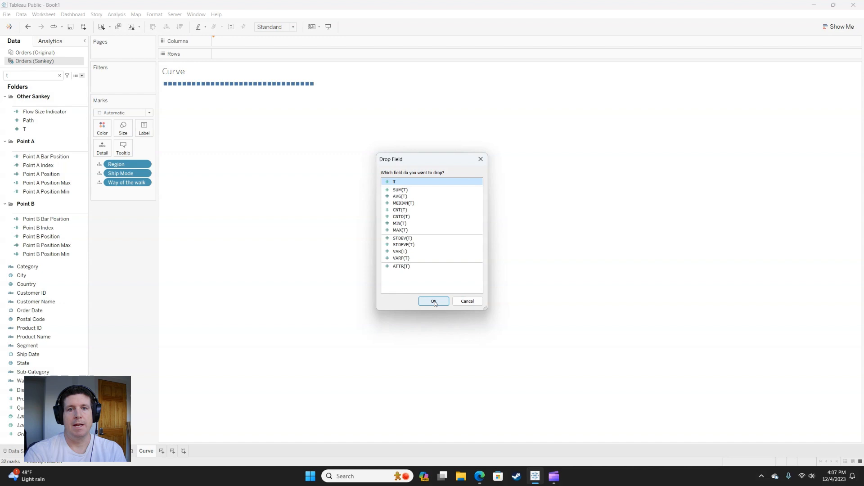
Place T as a dimension on Columns and Curve Polygonic on Rows, fanning lines from -6 to 6
click(433, 301)
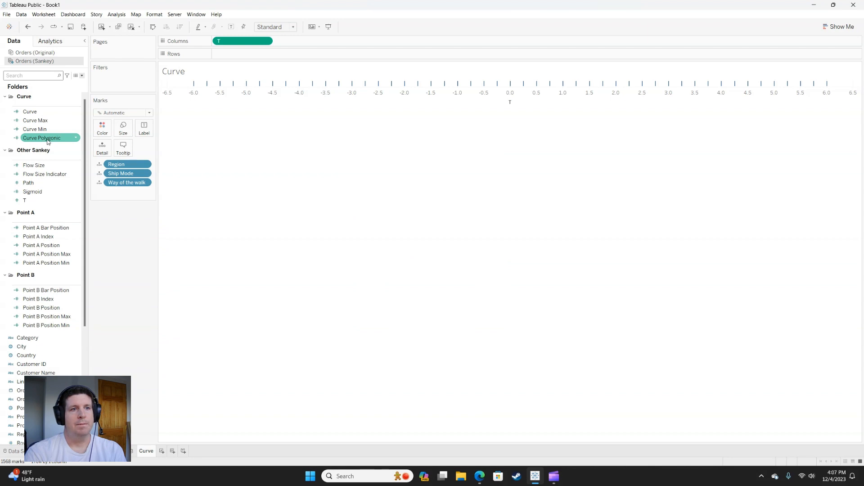
drag(41, 137, 242, 54)
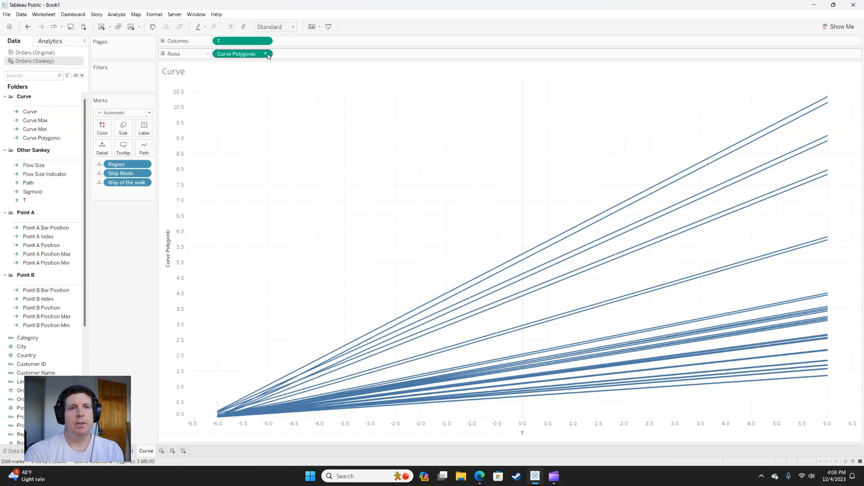
click(266, 54)
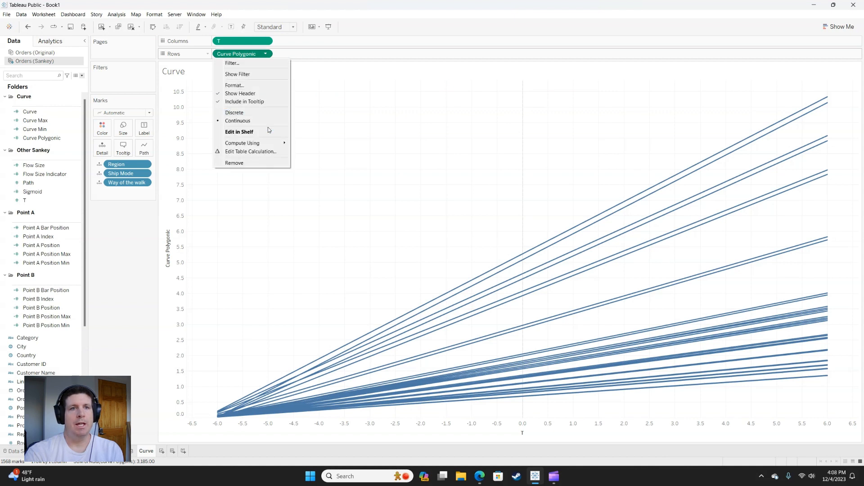
mouse_move(251, 151)
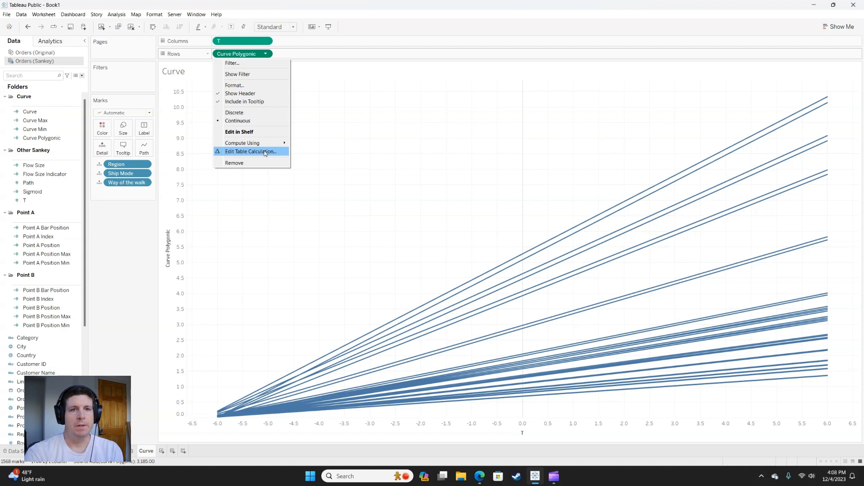
Set nested Point A Position Max to compute along specific dimensions Region and Ship Mode
click(255, 153)
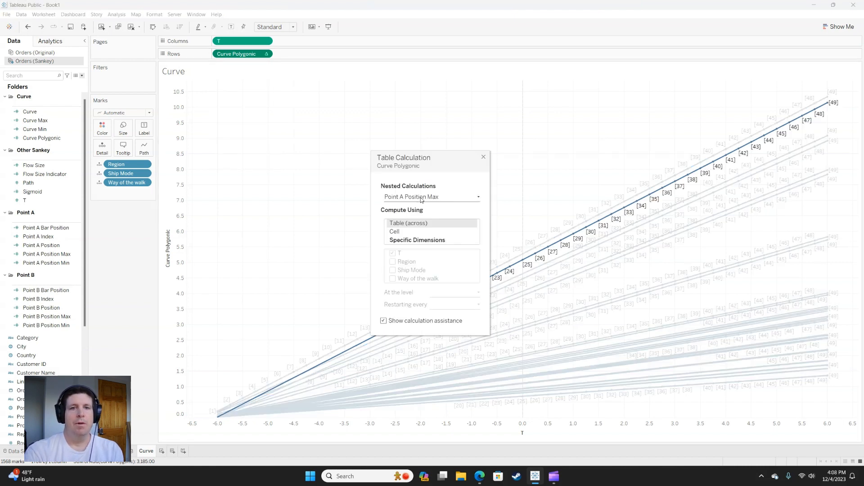
click(394, 232)
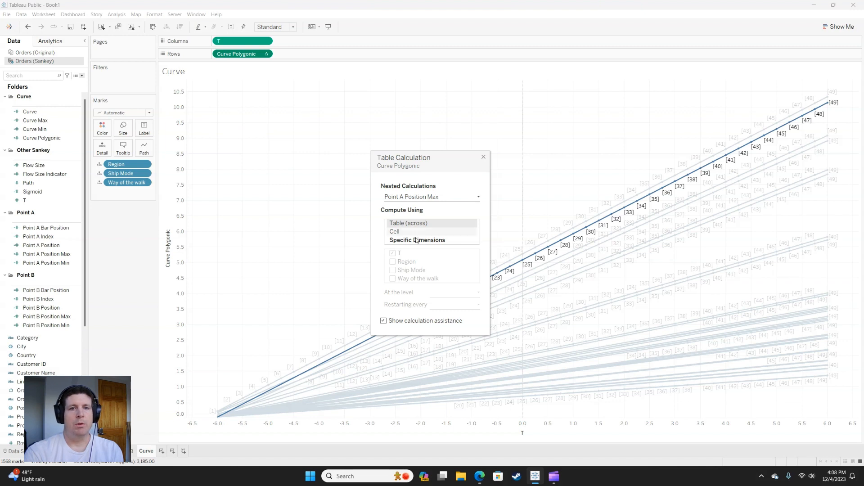
click(417, 239)
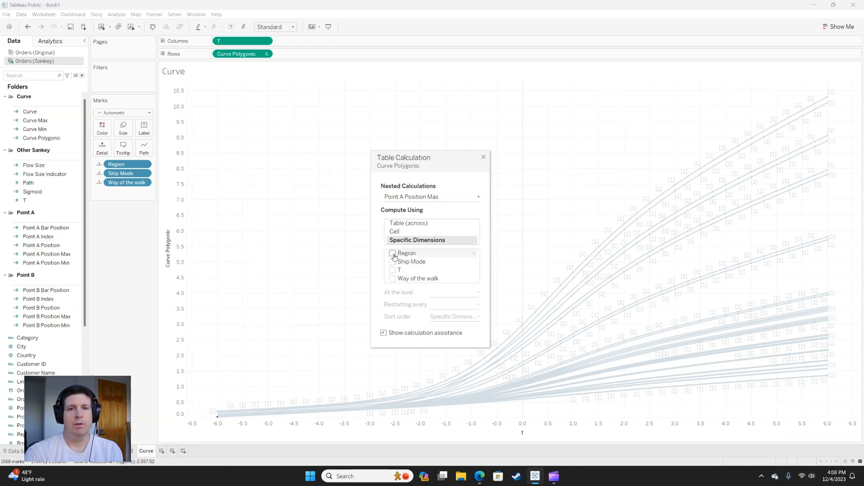
click(392, 253)
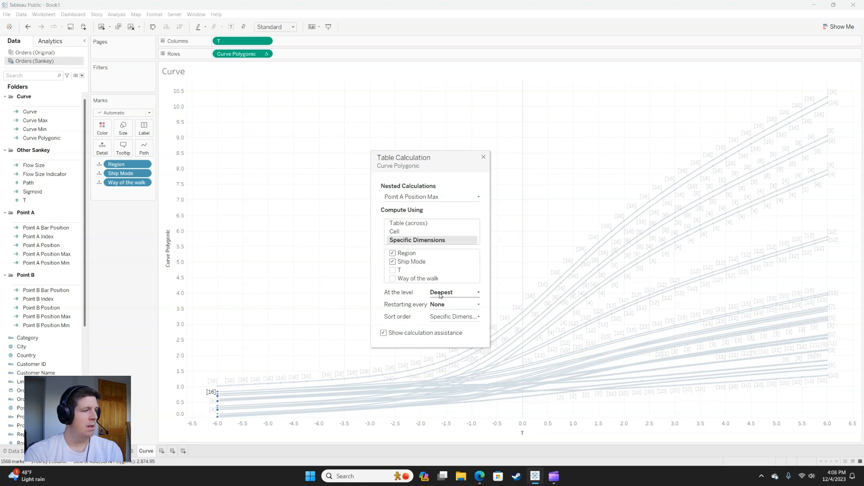
mouse_move(454, 309)
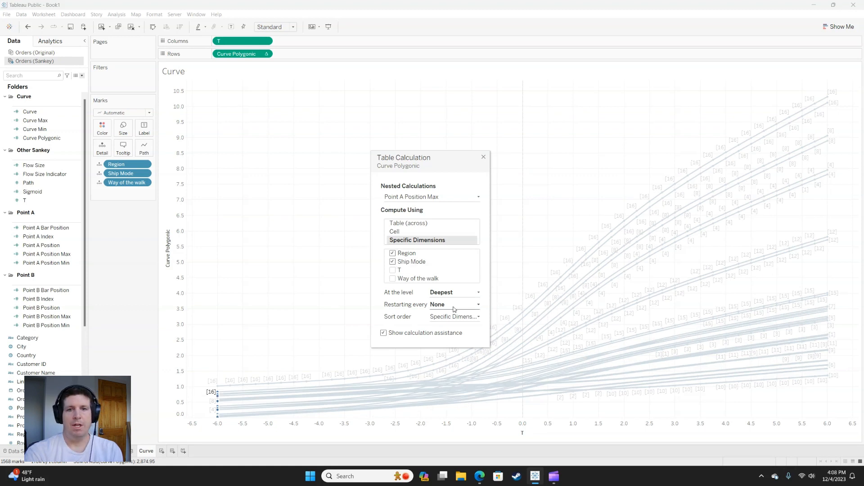
click(431, 198)
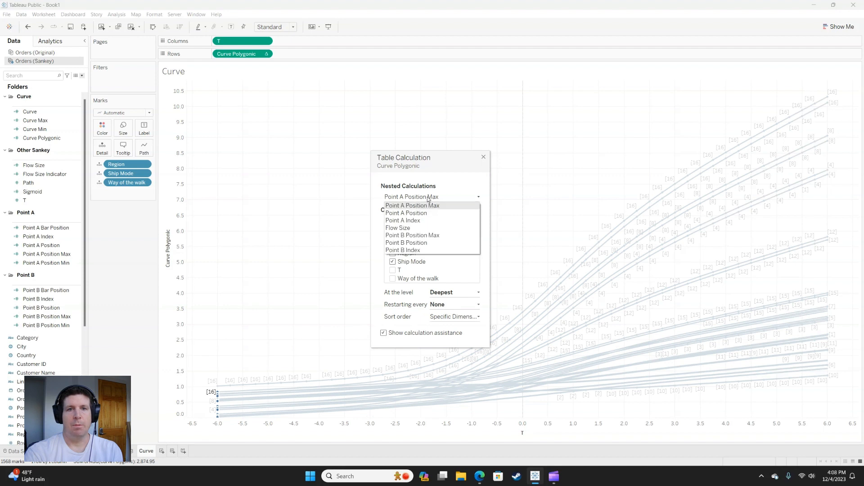
mouse_move(426, 215)
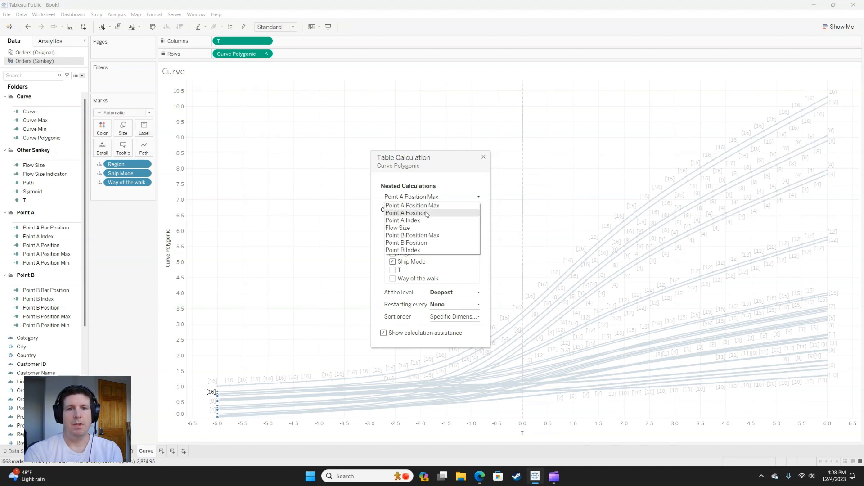
Set Point A Position to compute along Region and Ship Mode at the Region level
click(407, 212)
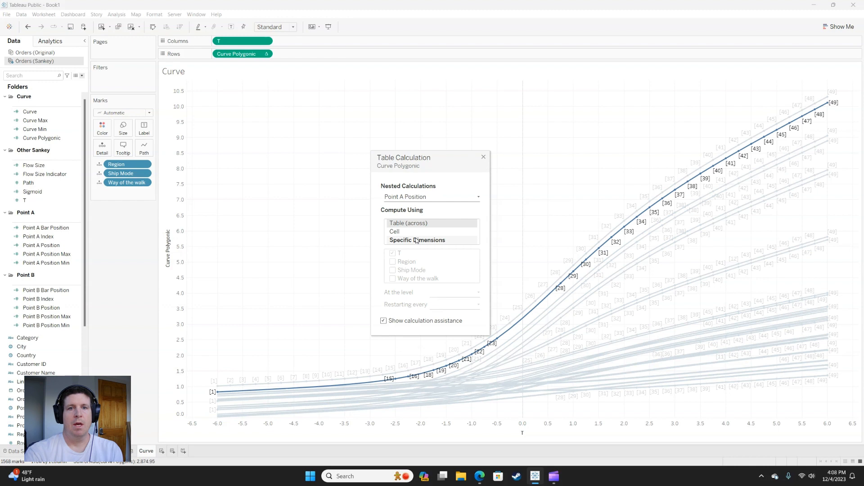
click(417, 240)
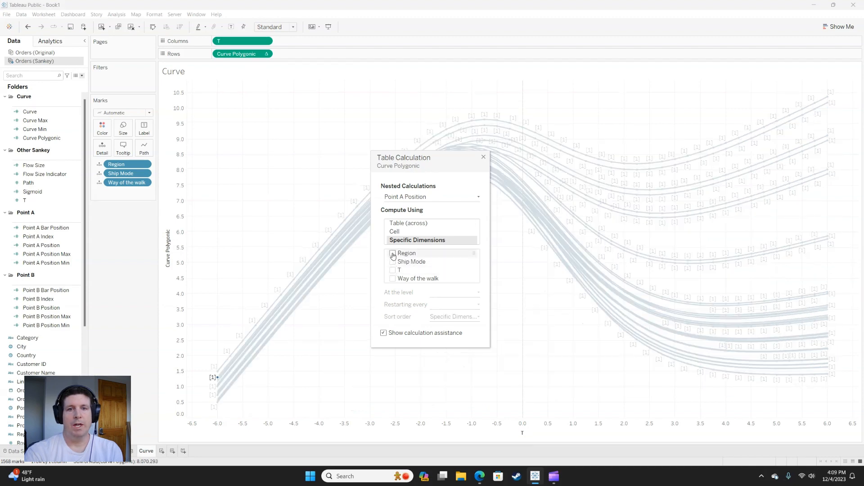
click(392, 253)
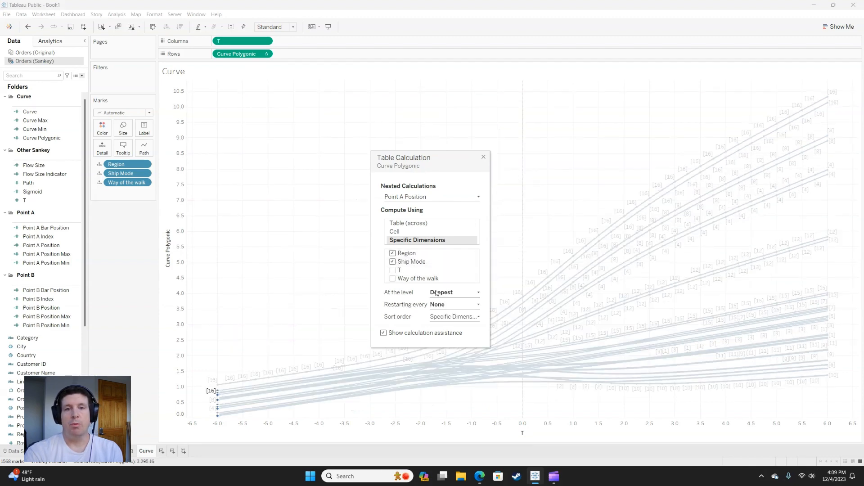
click(454, 291)
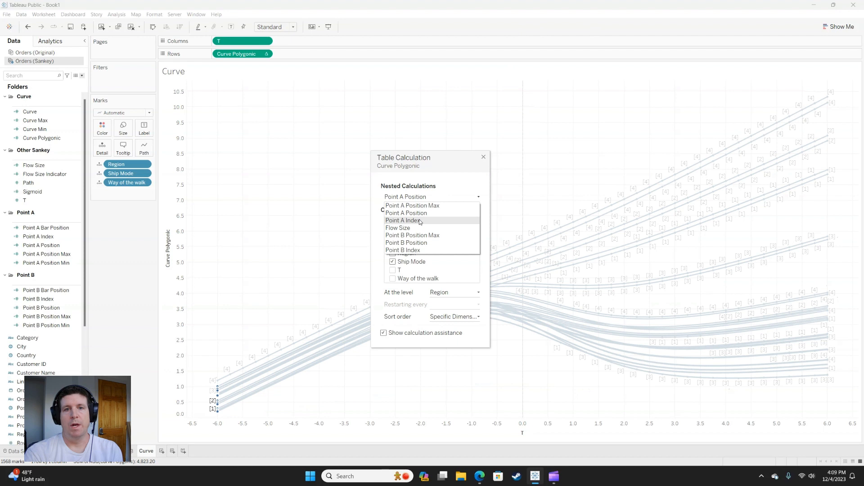
Set Point A Index to compute along Region and Ship Mode at the Region level
click(404, 220)
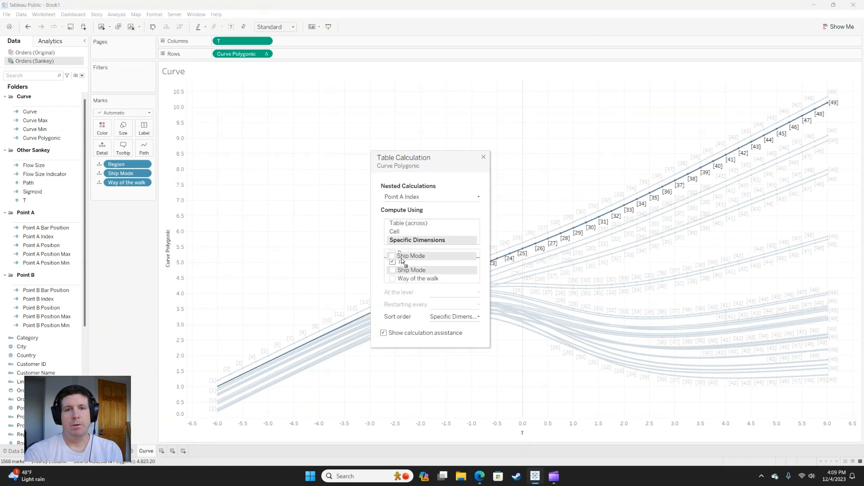
click(392, 257)
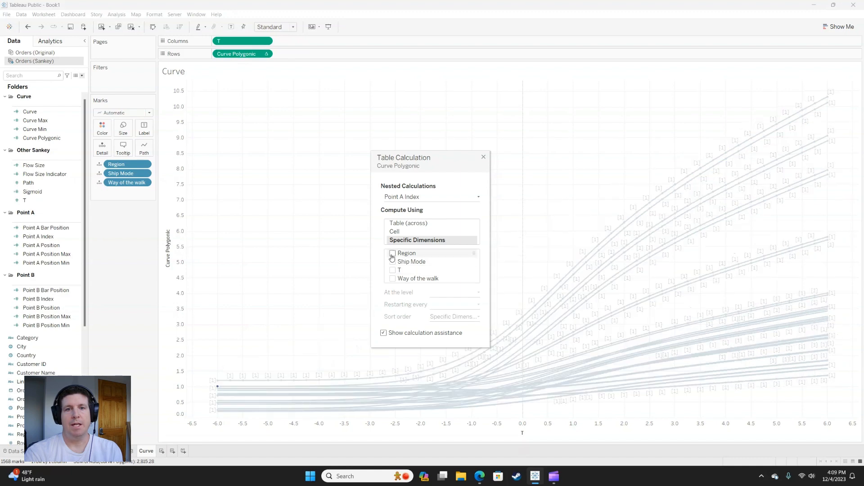
click(392, 253)
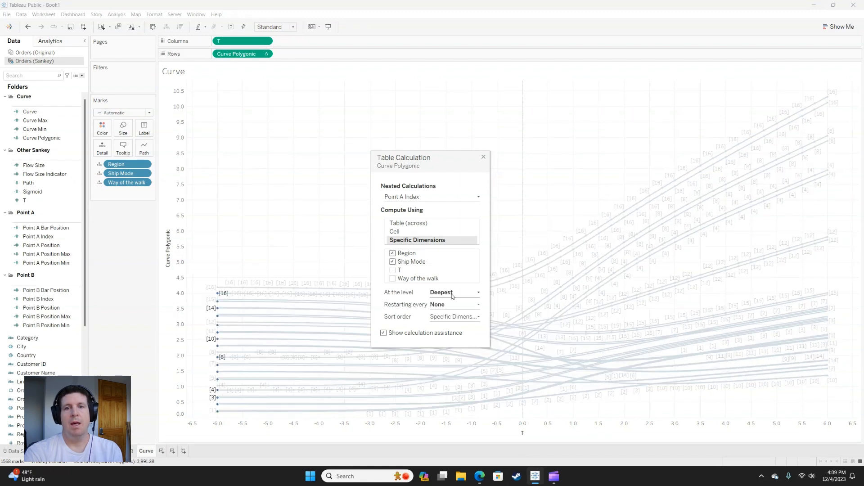
click(454, 292)
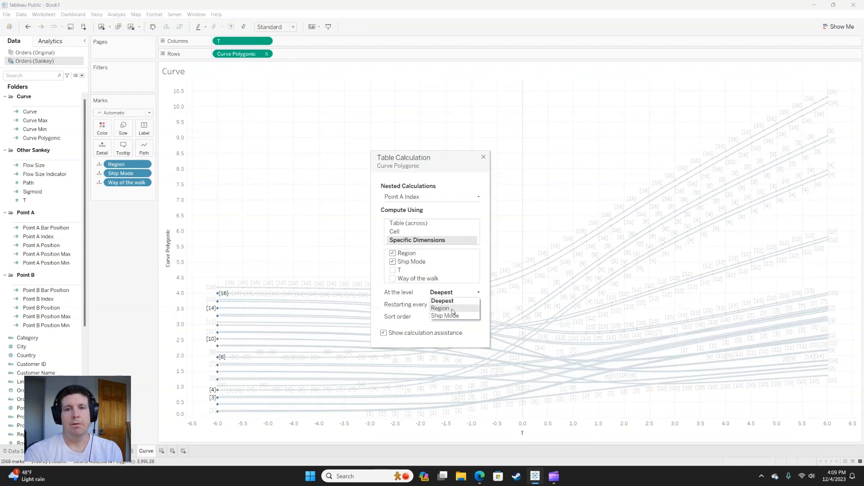
click(439, 308)
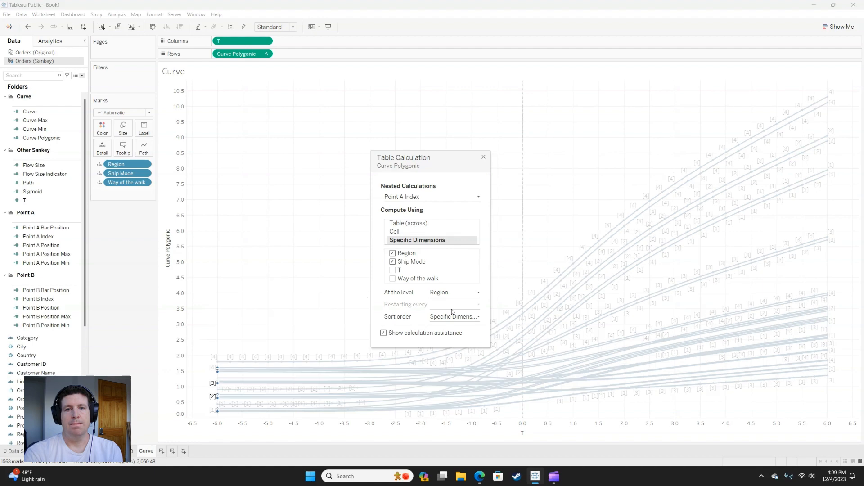
Set Flow Size to compute along Region and Ship Mode only, excluding Way of the walk and T
click(432, 198)
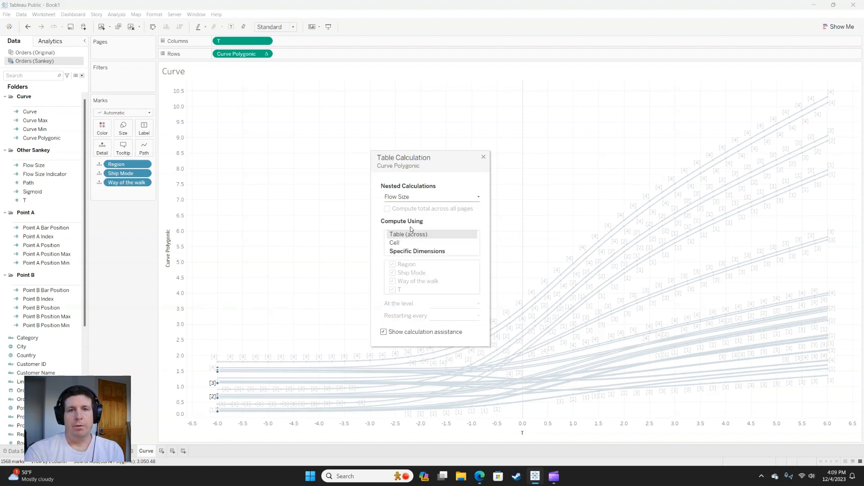
click(417, 251)
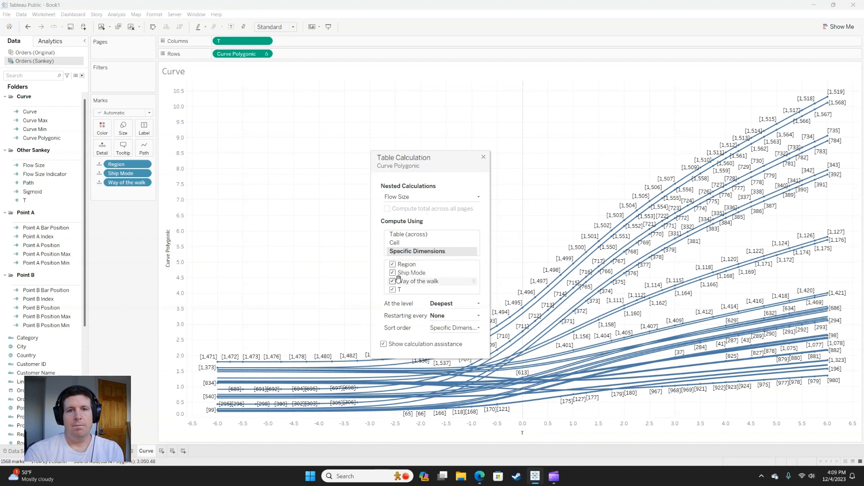
click(393, 281)
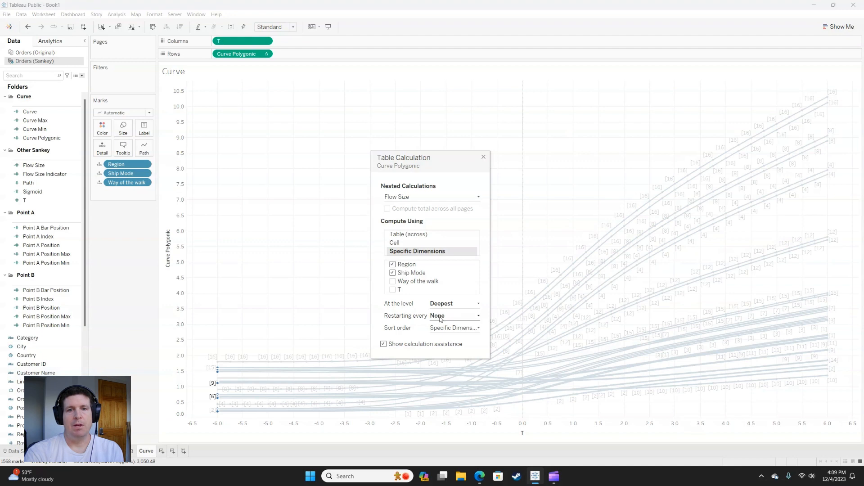
click(432, 197)
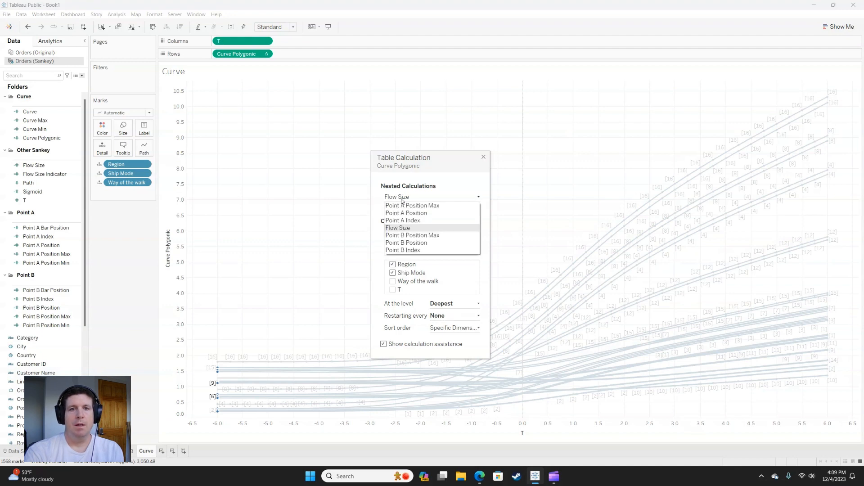
mouse_move(412, 235)
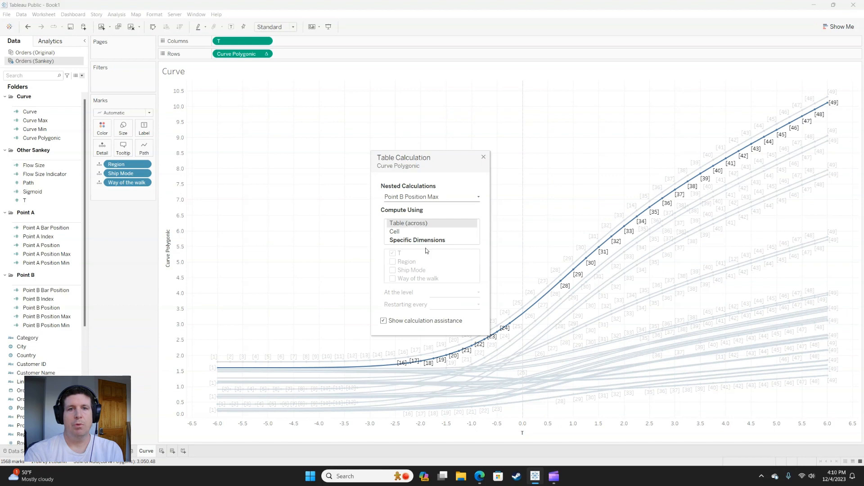
Set Point B Position Max to compute along Ship Mode and Region, excluding T
click(416, 239)
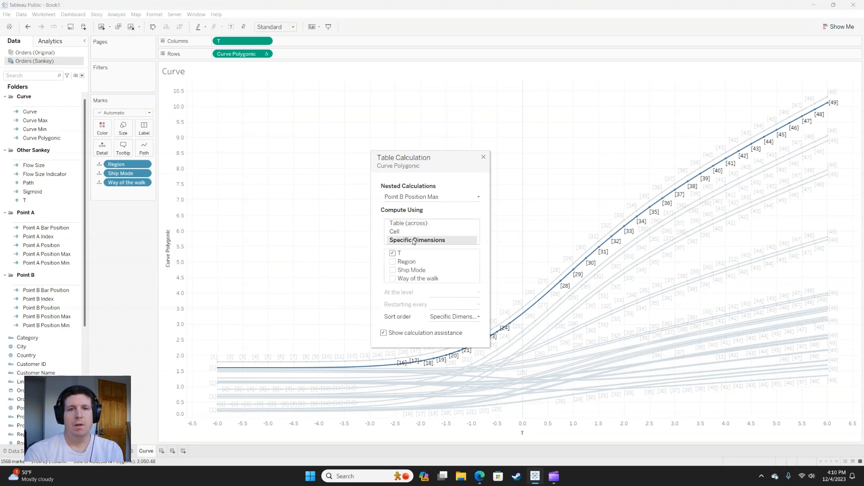
click(393, 253)
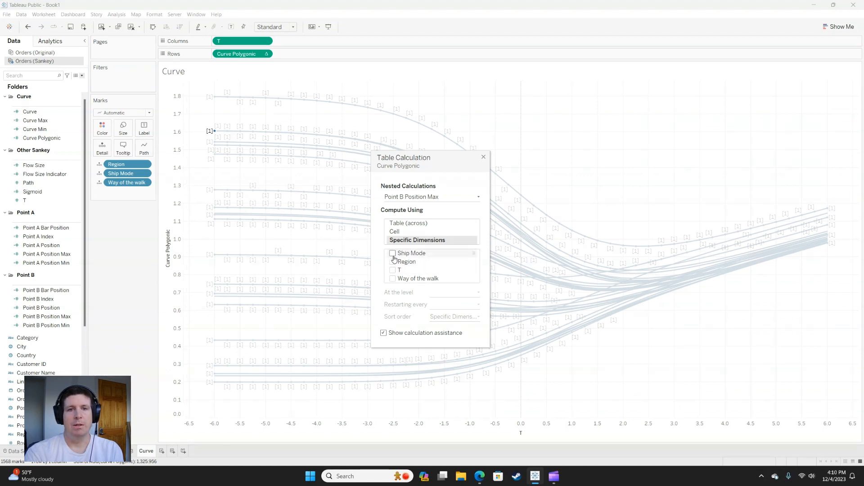
click(392, 253)
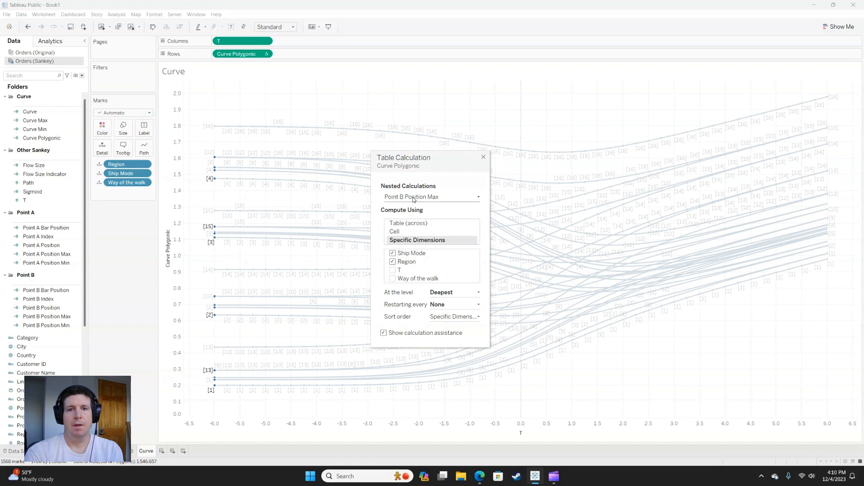
click(431, 197)
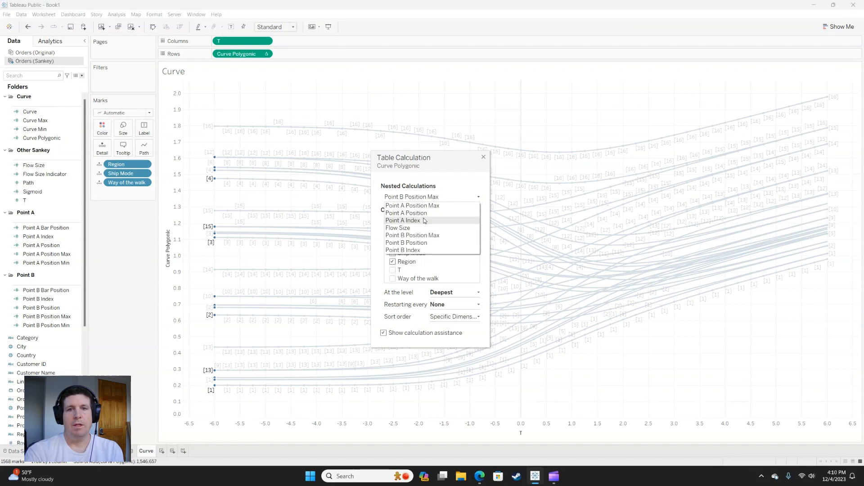
mouse_move(406, 242)
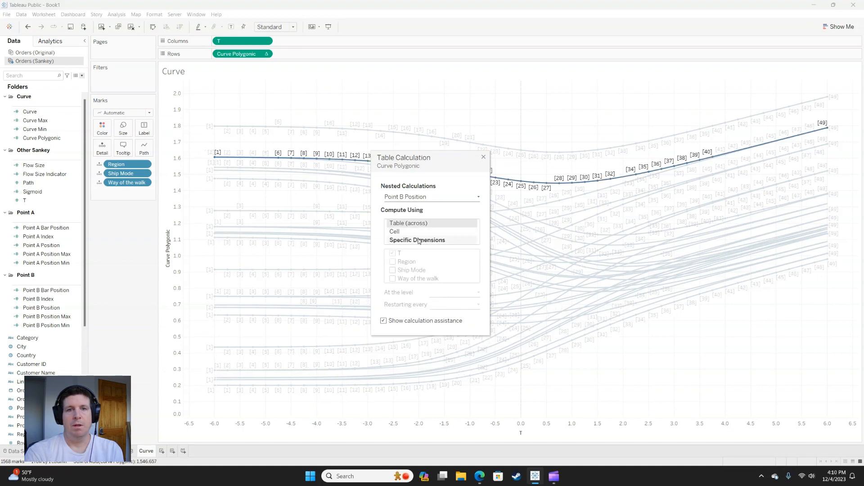
Set Point B Position to compute along Ship Mode then Region at Ship Mode level
click(417, 240)
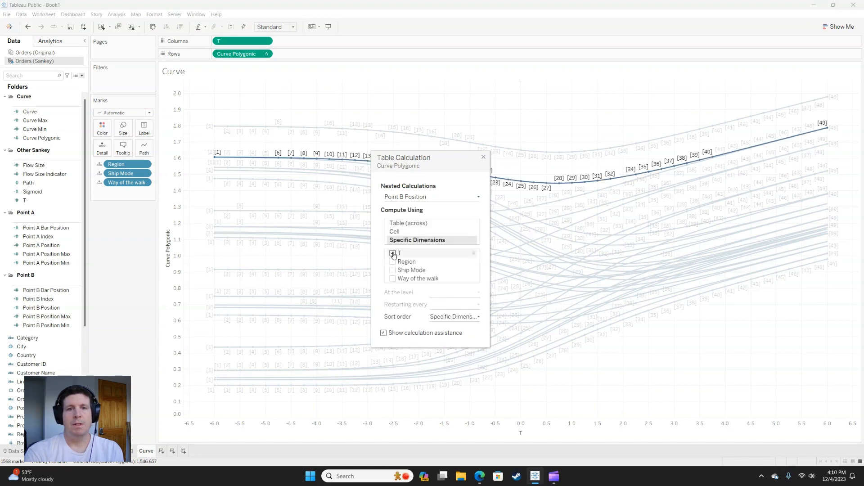
click(393, 253)
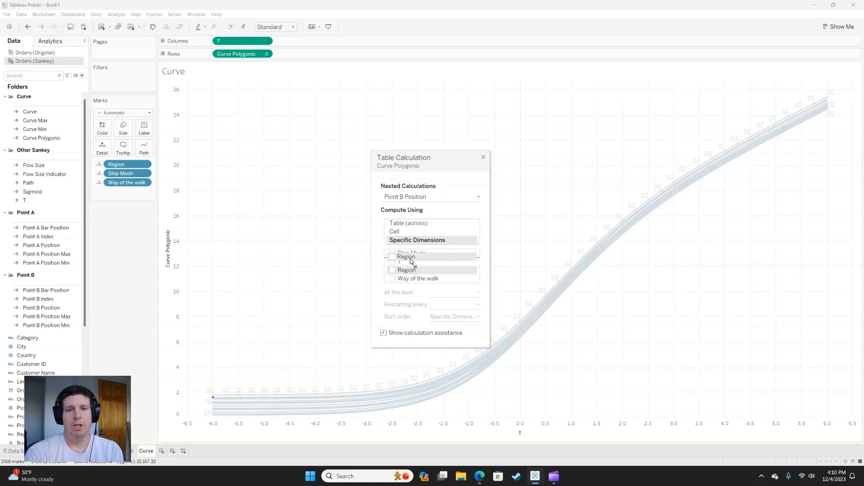
click(392, 253)
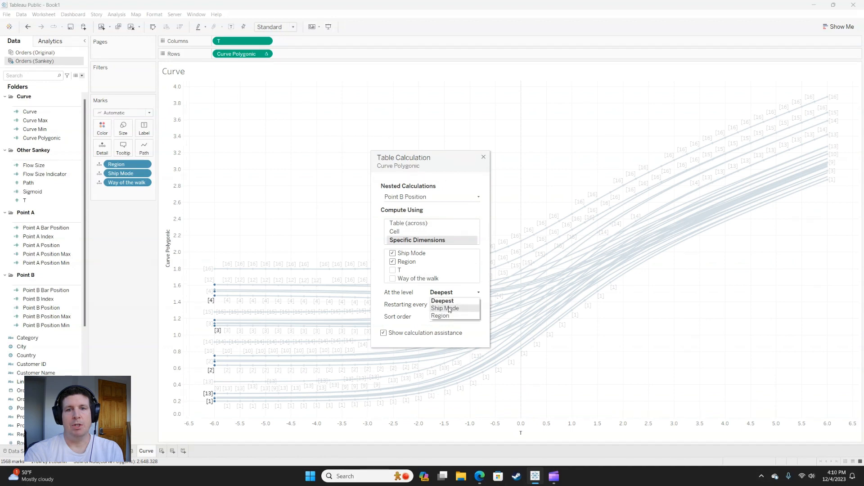
click(444, 308)
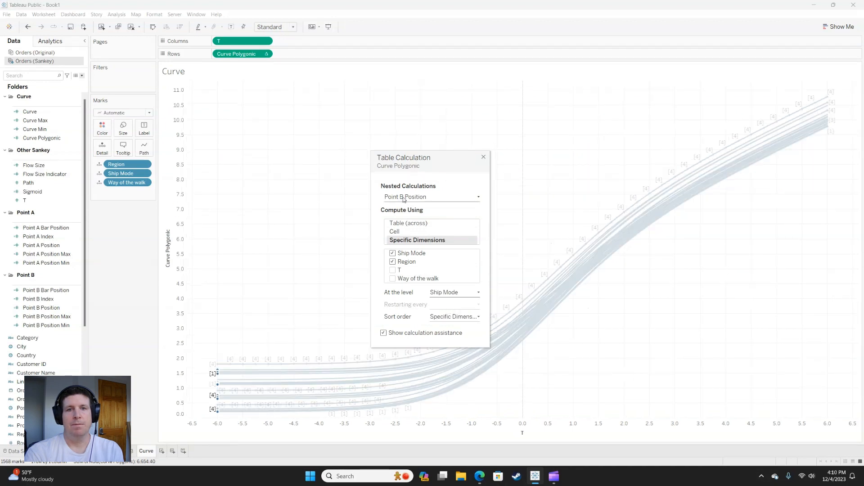
Set Point B Index to compute along Ship Mode and Region at Ship Mode level
click(431, 197)
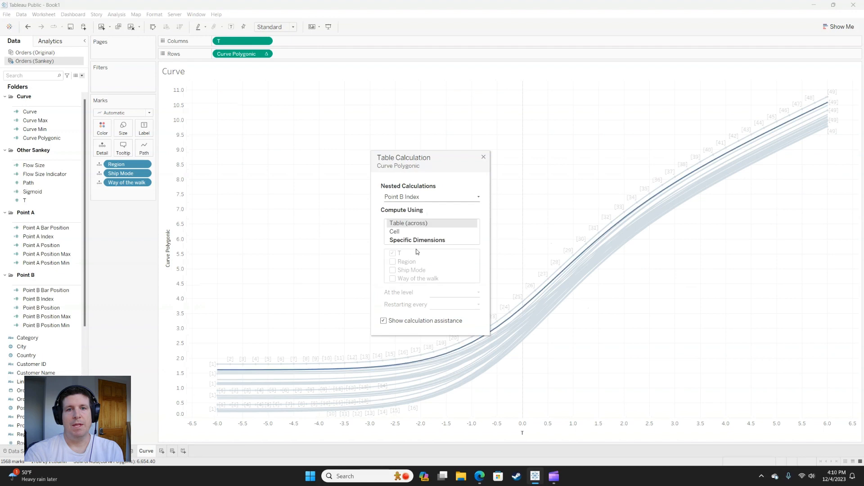
click(417, 239)
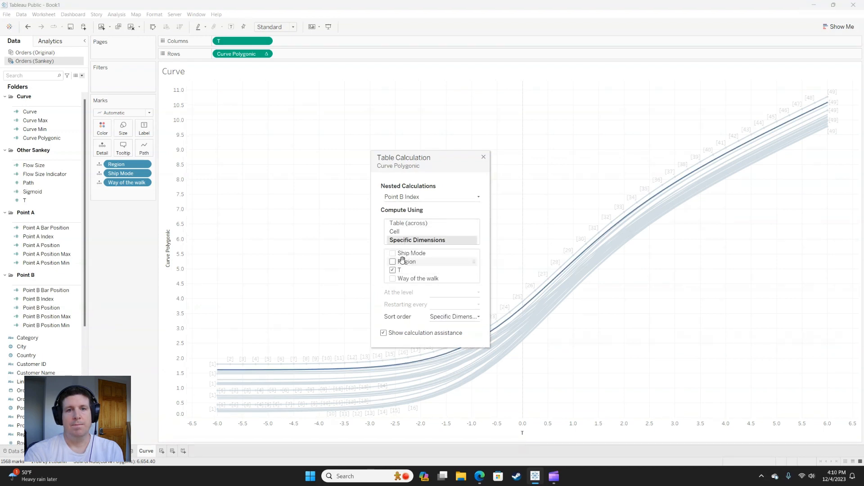
click(392, 253)
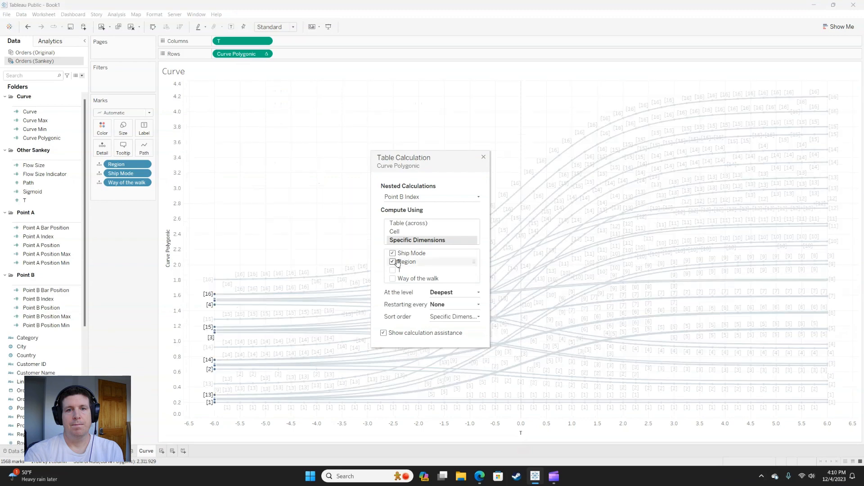
click(454, 292)
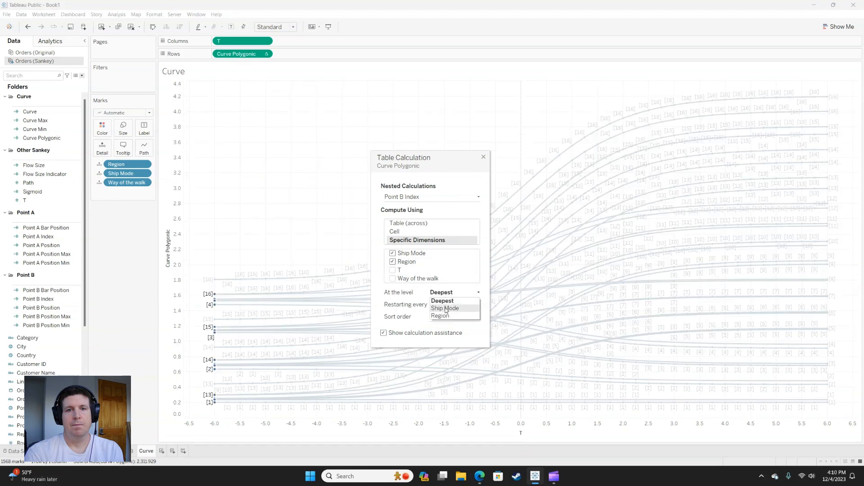
click(443, 308)
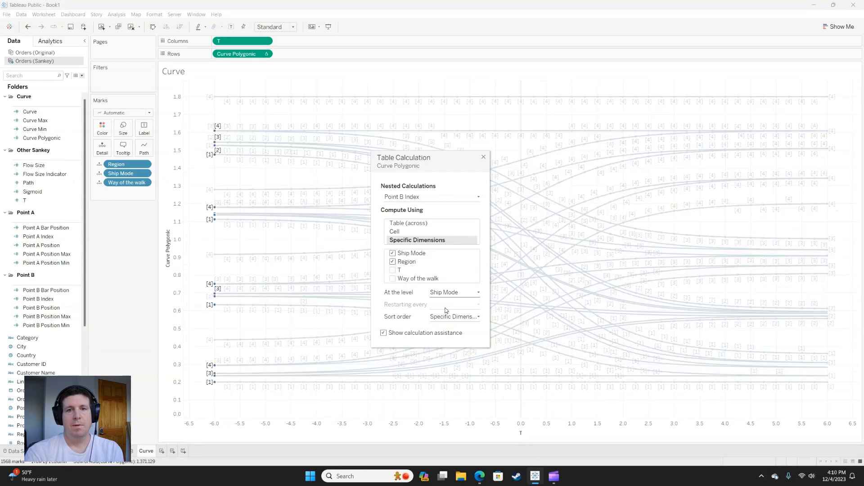
Draw the marks as polygons with Path as drawing order, forming Region-coloured ribbons
click(482, 157)
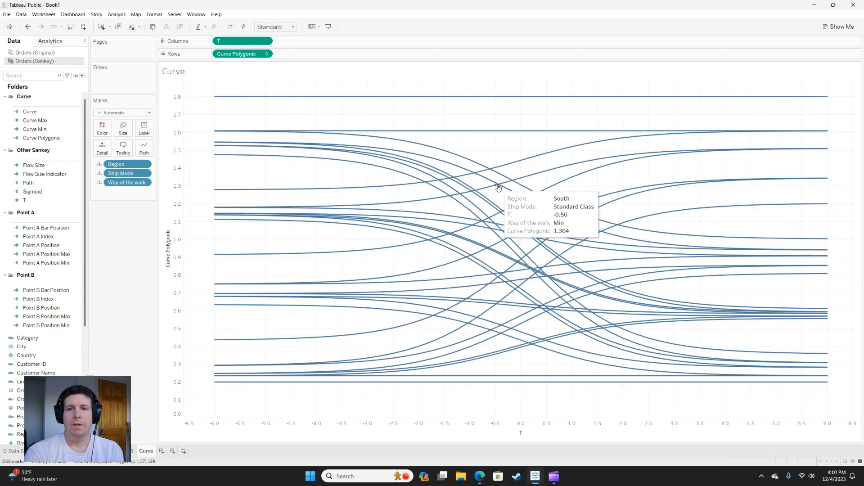
mouse_move(479, 185)
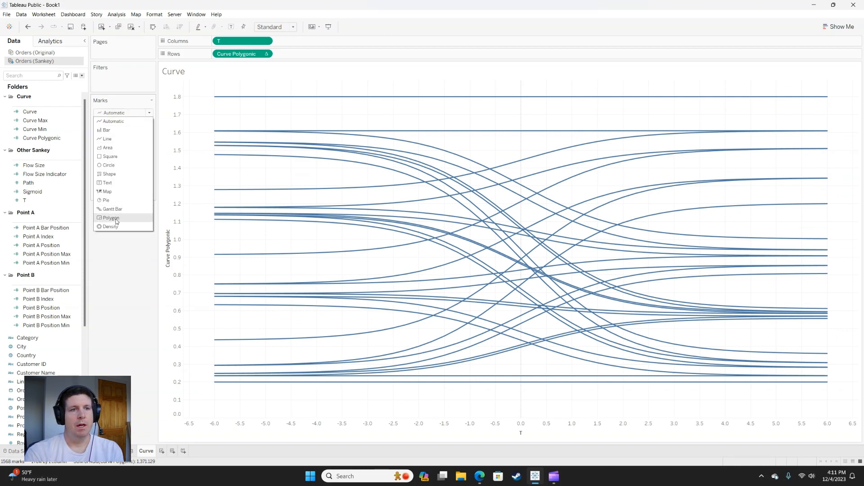
click(110, 218)
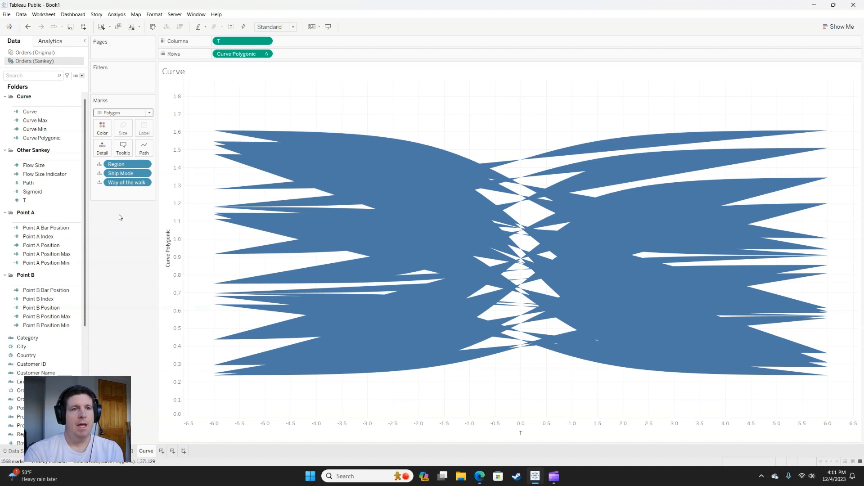
click(28, 183)
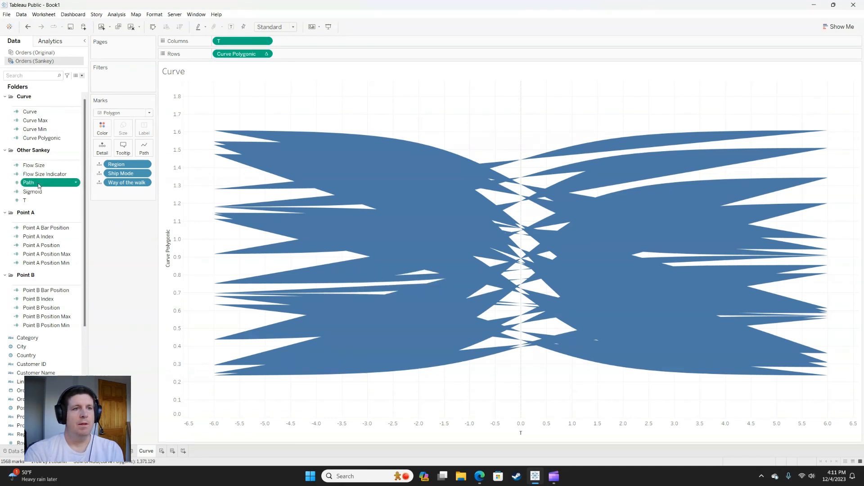
drag(28, 183, 146, 143)
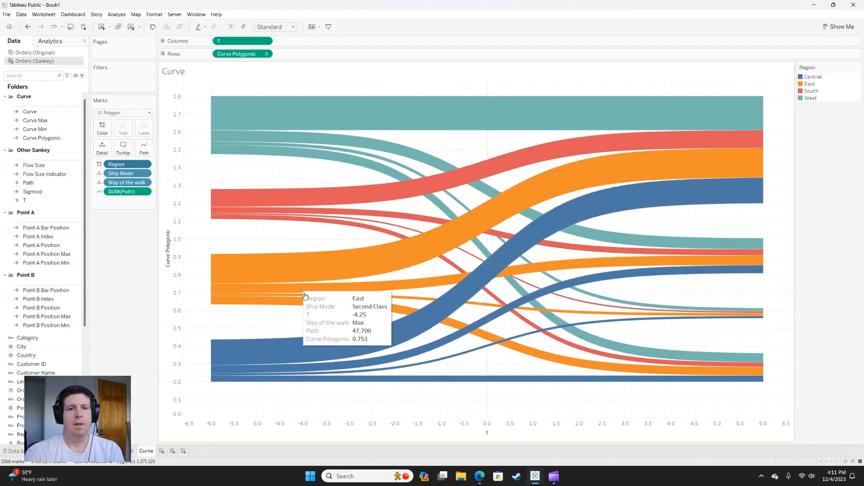
Fix the T axis to a custom range from -6 to 6
right_click(487, 428)
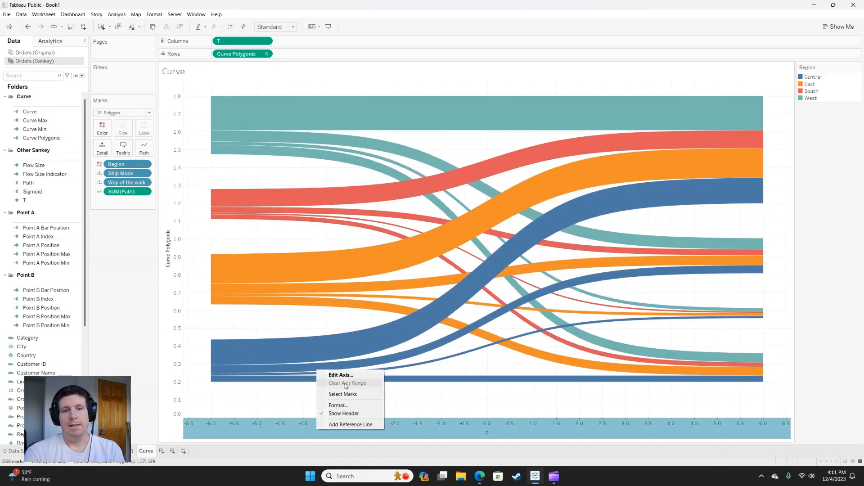
click(340, 374)
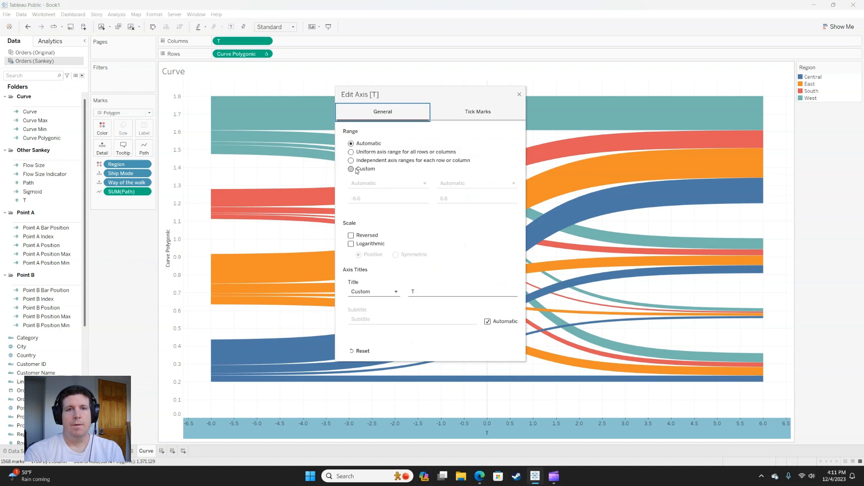
click(351, 168)
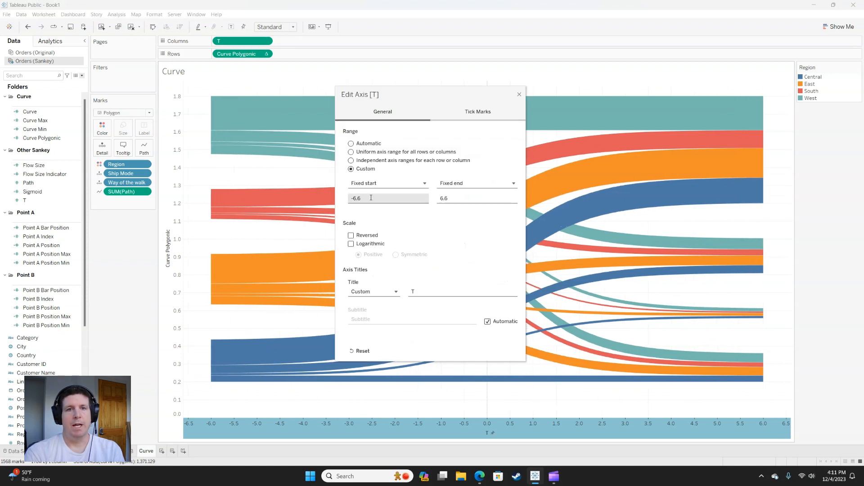
text(-6)
click(477, 198)
text(6)
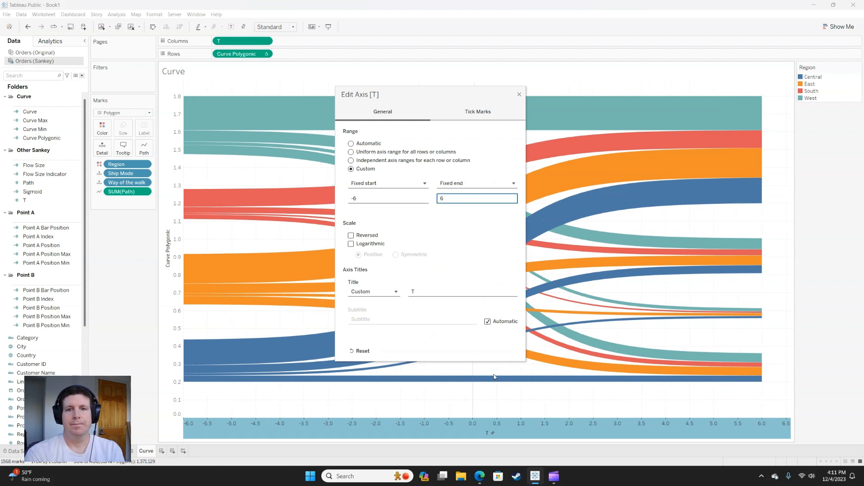
click(518, 94)
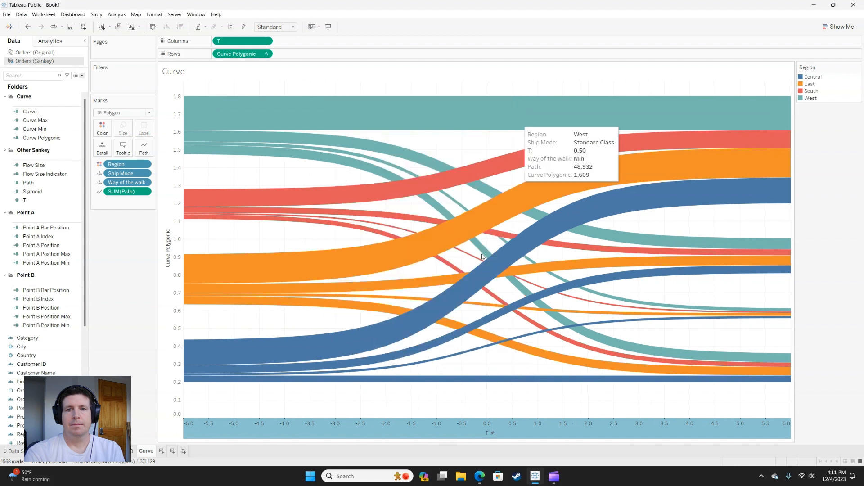
mouse_move(465, 411)
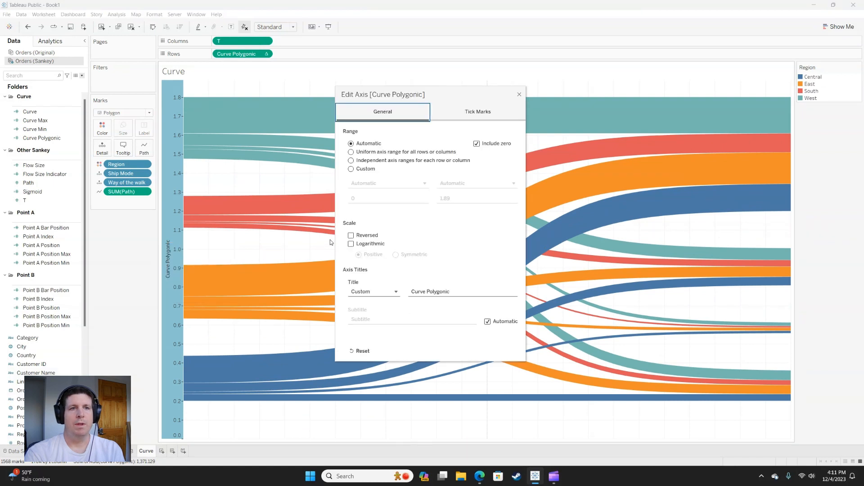
Fix the Curve Polygonic vertical axis to a custom range from 0 to 2
click(351, 169)
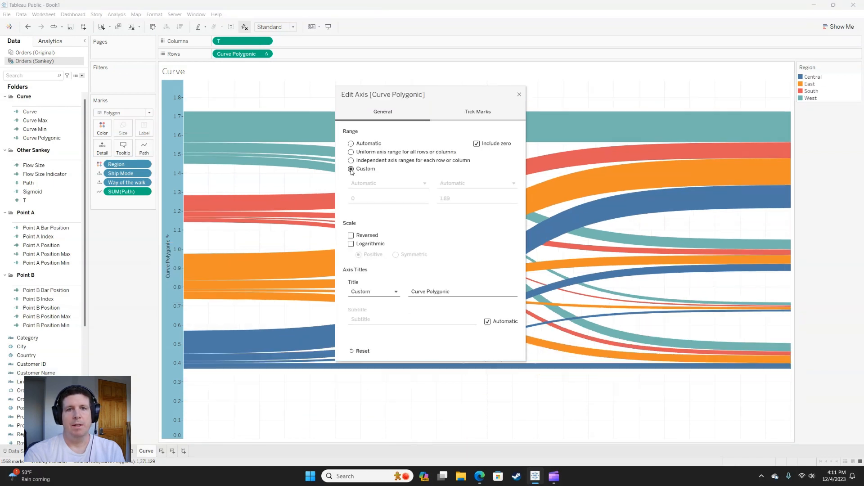
click(476, 198)
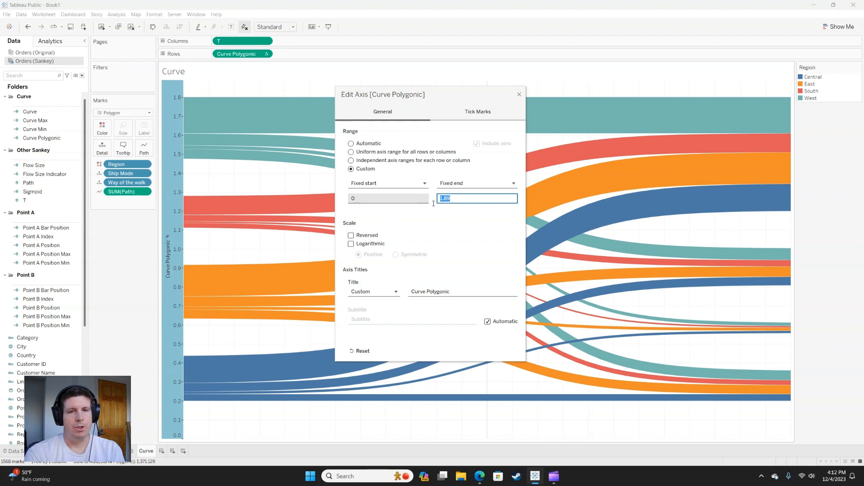
text(2)
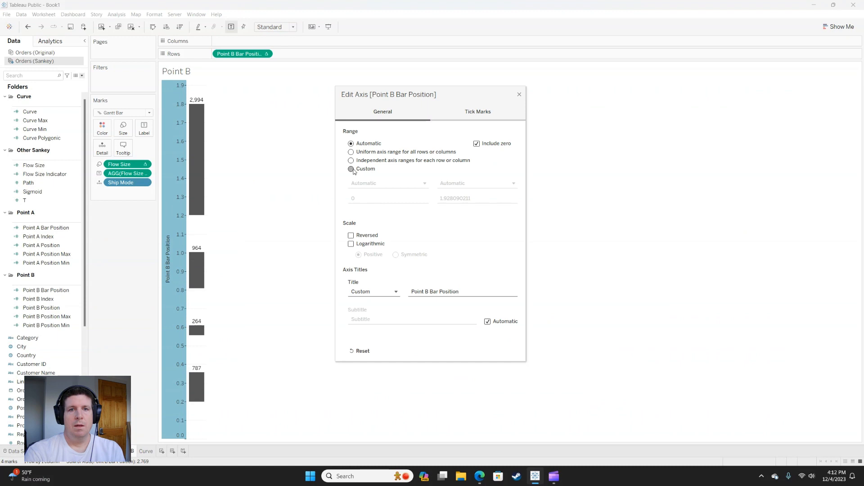
Give the Point B and Point A bar axes a custom fixed range ending at 2
click(351, 168)
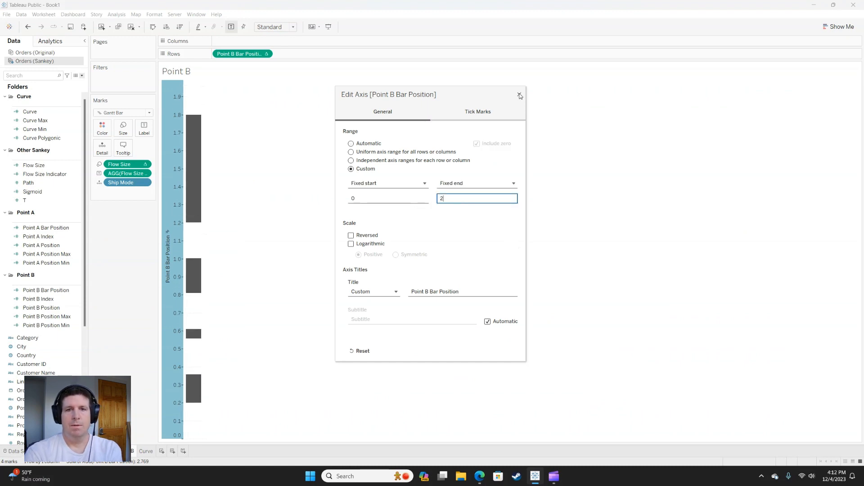
click(518, 92)
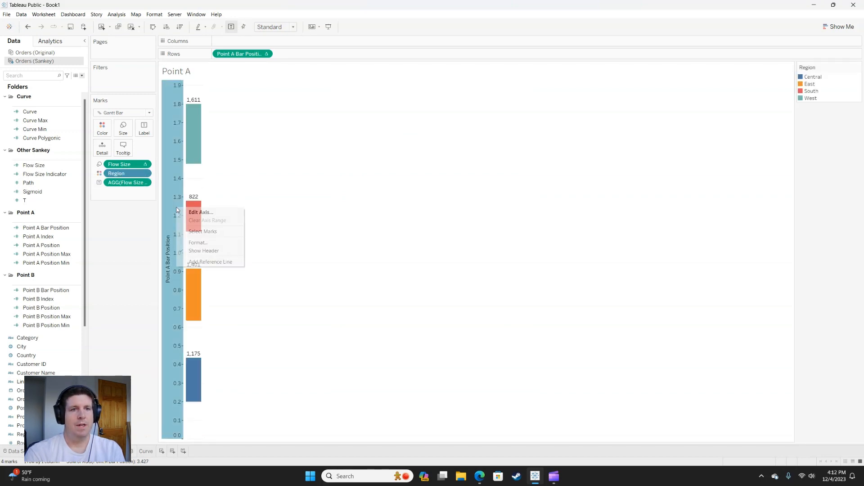
click(200, 212)
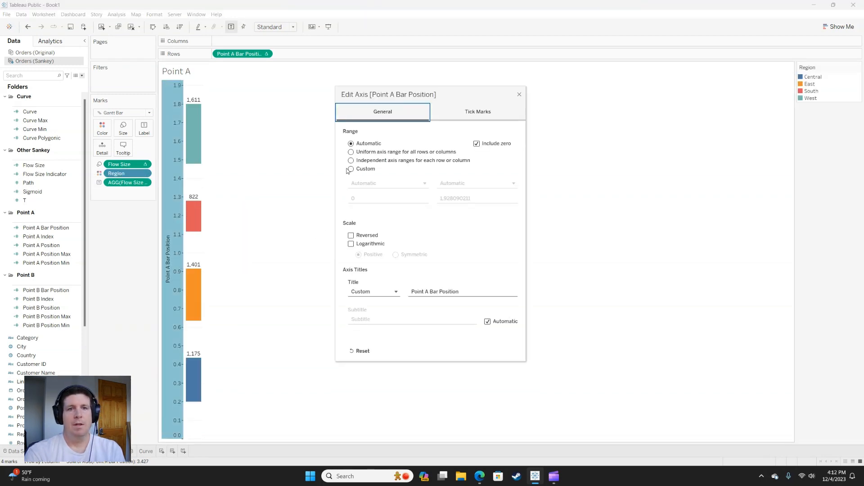
click(350, 168)
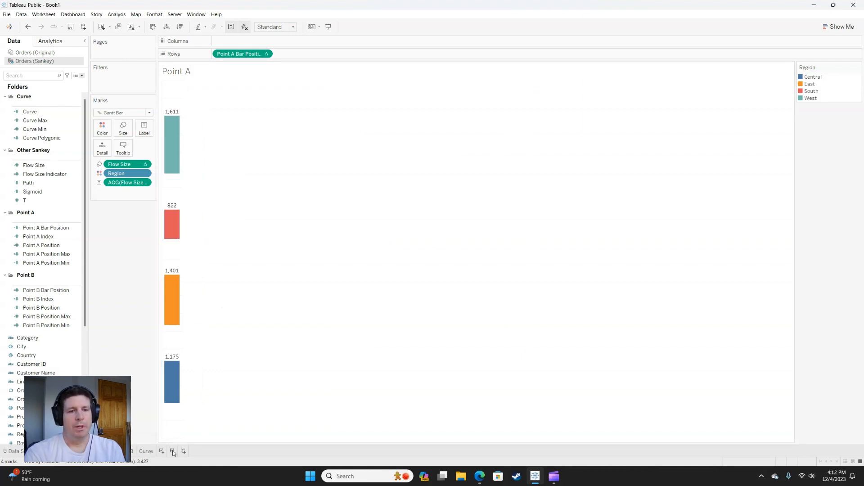
Create a new dashboard and begin setting its size to Fit to height
click(172, 451)
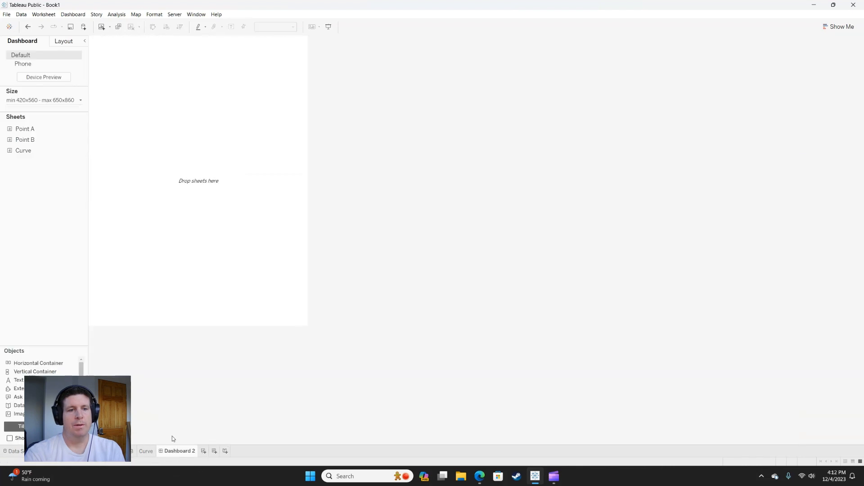
click(47, 100)
text(800)
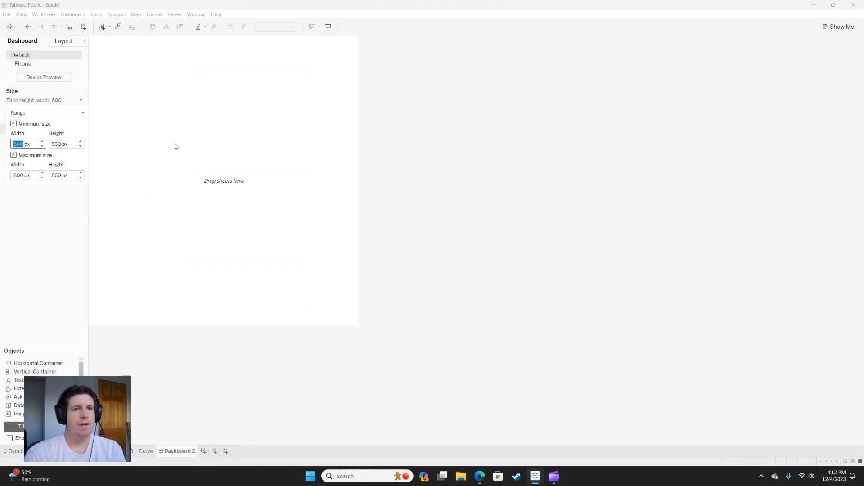
mouse_move(32, 208)
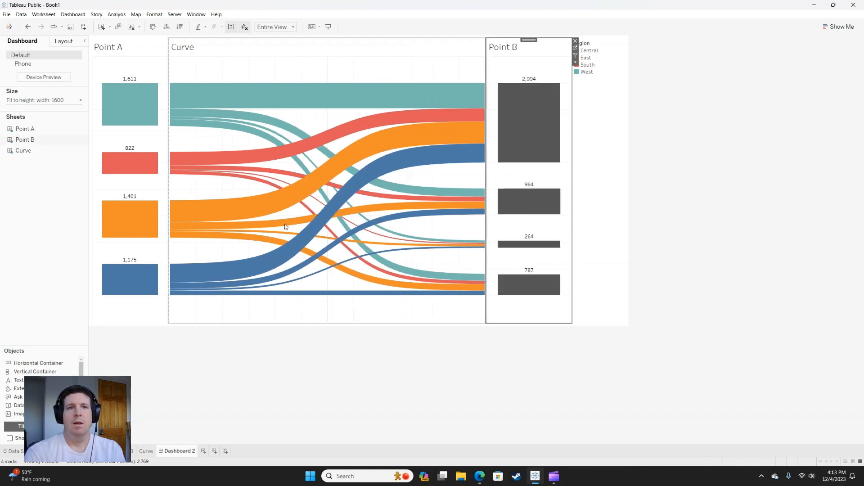
mouse_move(130, 163)
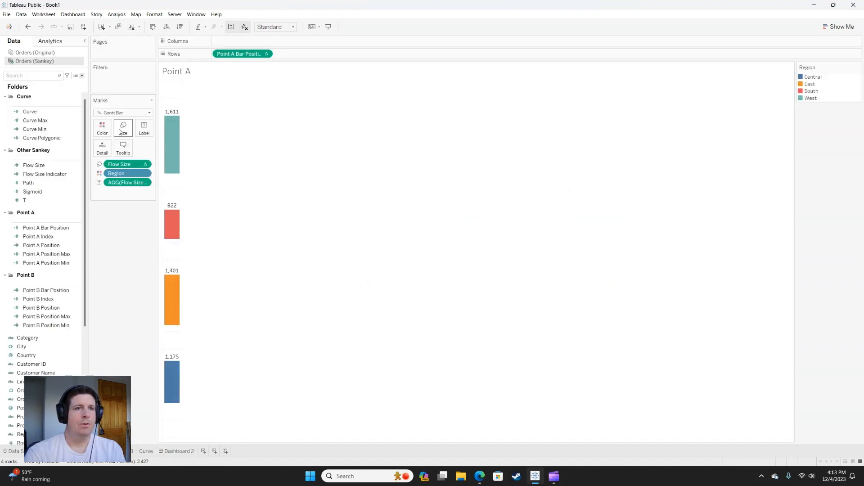
Widen the Point A and Point B bars to maximum and label Point B bars with Ship Mode
click(123, 127)
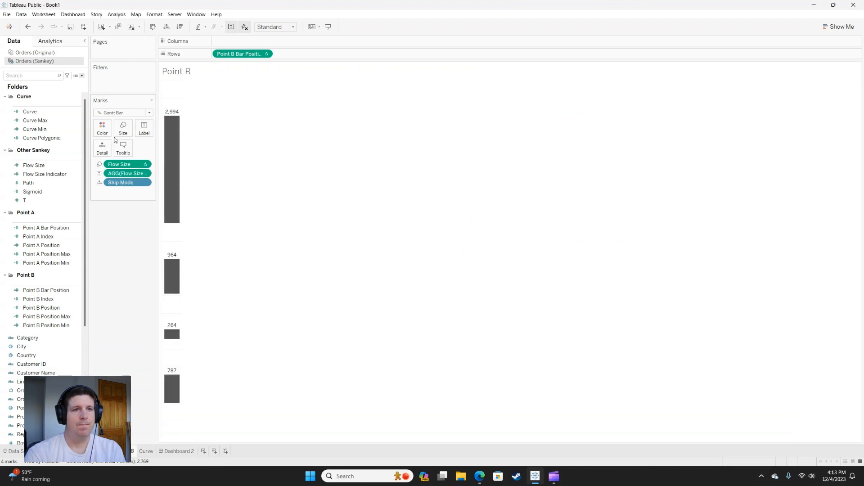
click(123, 127)
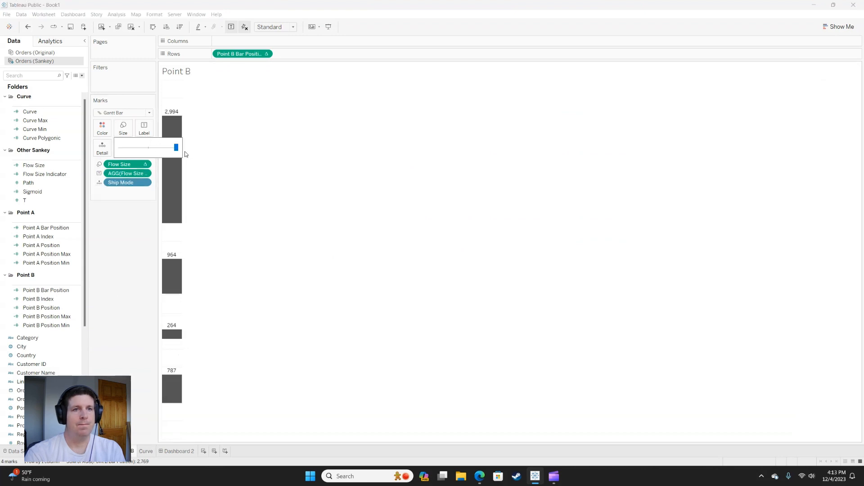
click(179, 451)
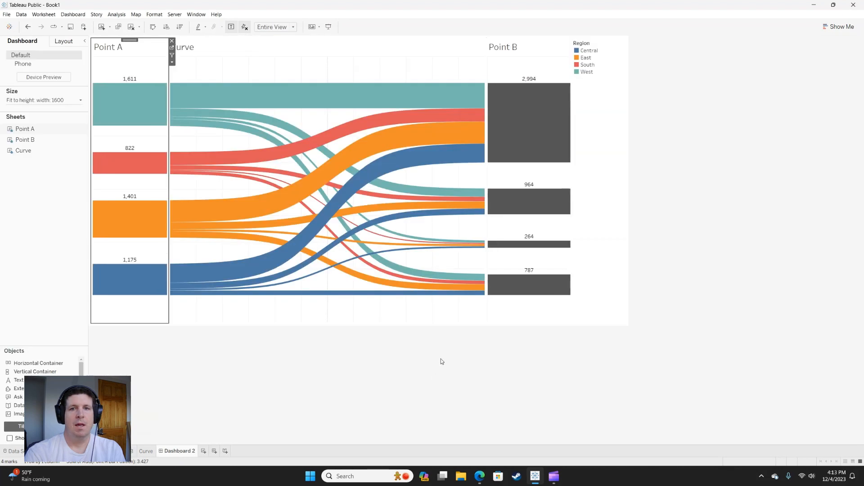
mouse_move(465, 354)
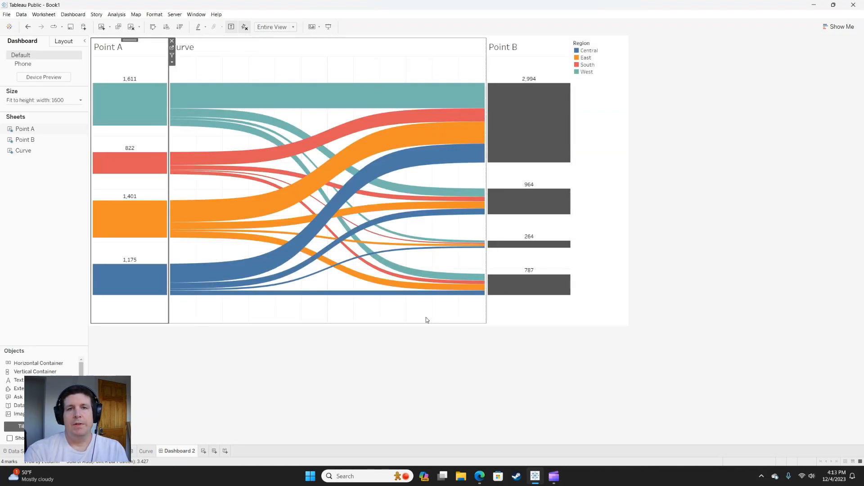
click(25, 128)
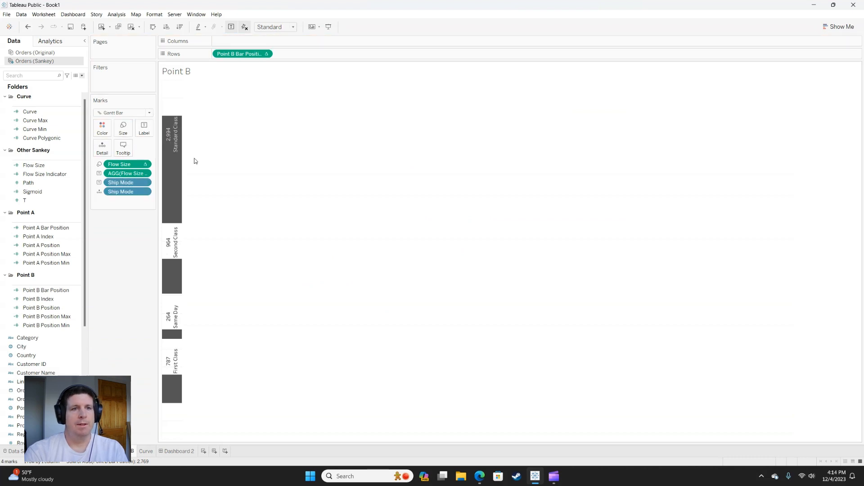
Format the Curve view on Dashboard 2 with its border dividers set to None
click(180, 451)
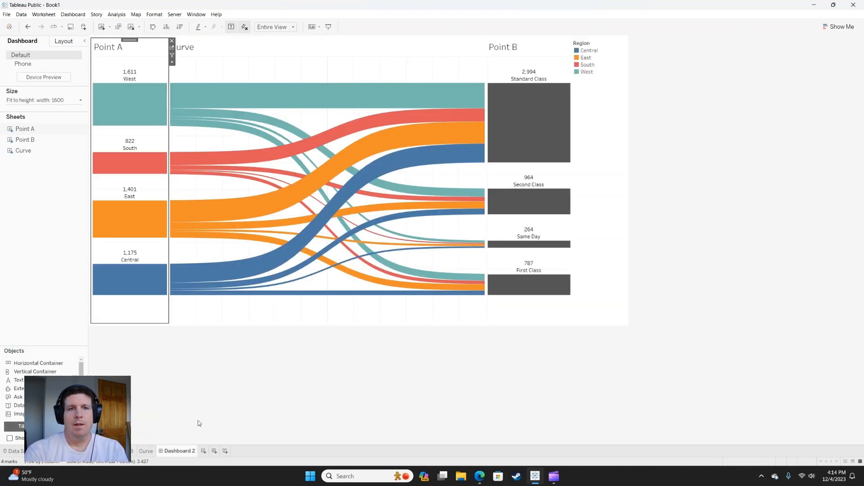
right_click(289, 311)
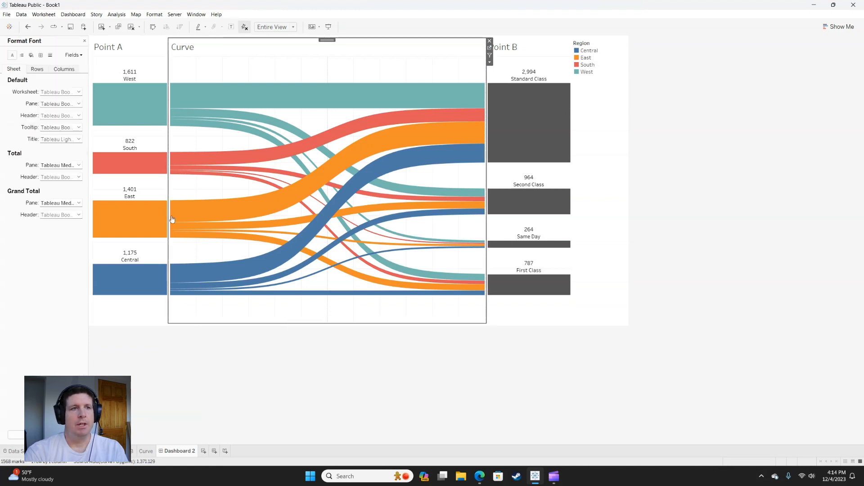
click(41, 54)
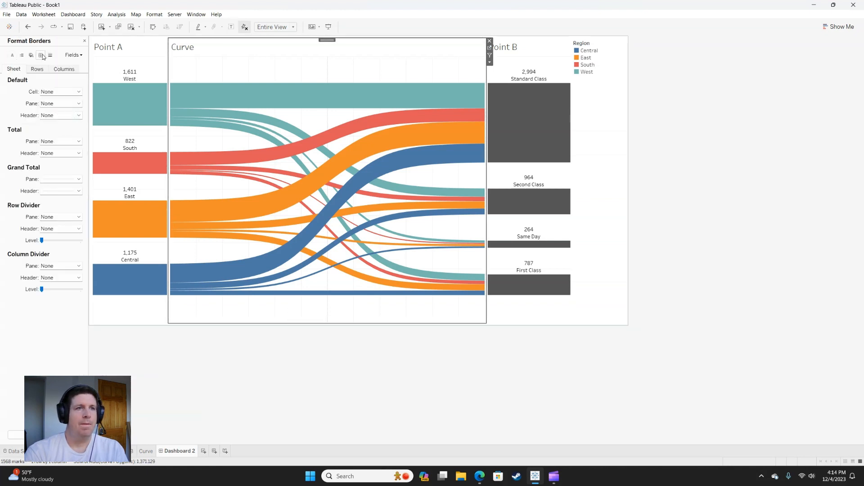
click(49, 55)
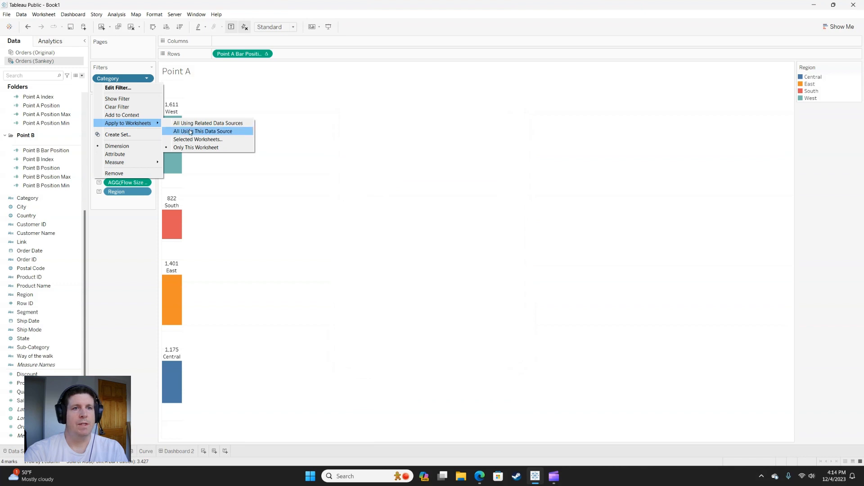
Apply the Category filter to all worksheets using the Sankey data source
click(178, 451)
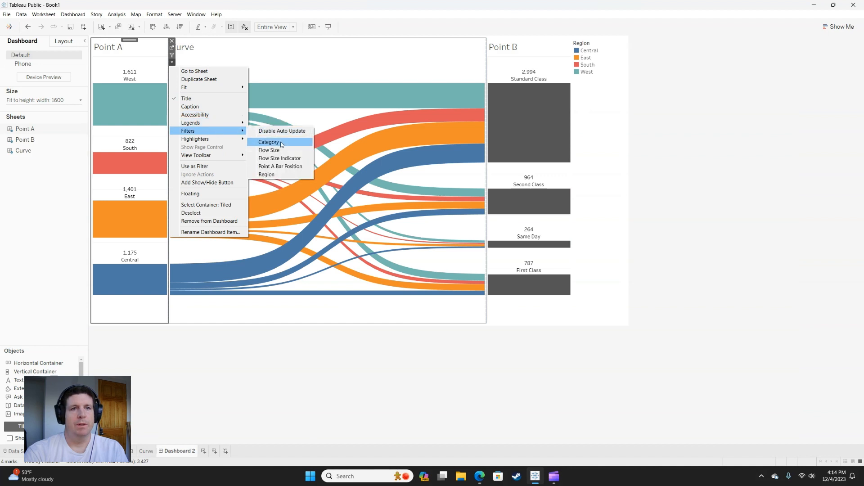
Show the Category filter on the dashboard as a Single Value (list) card
click(269, 143)
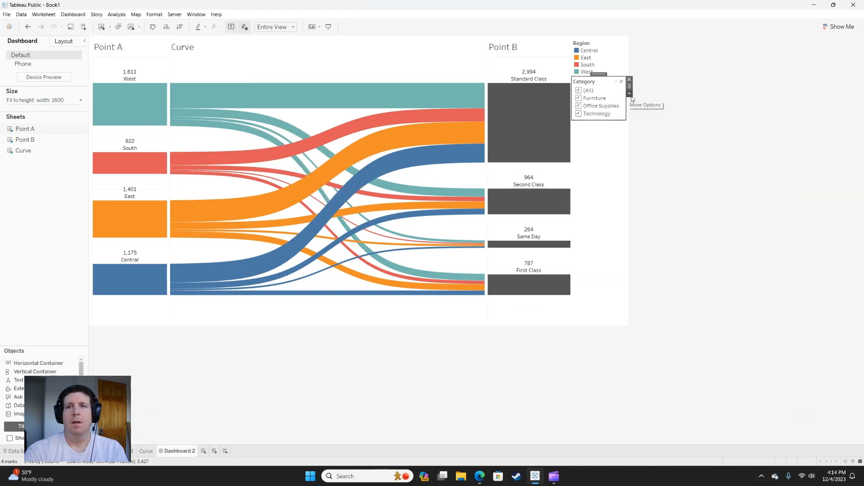
click(630, 93)
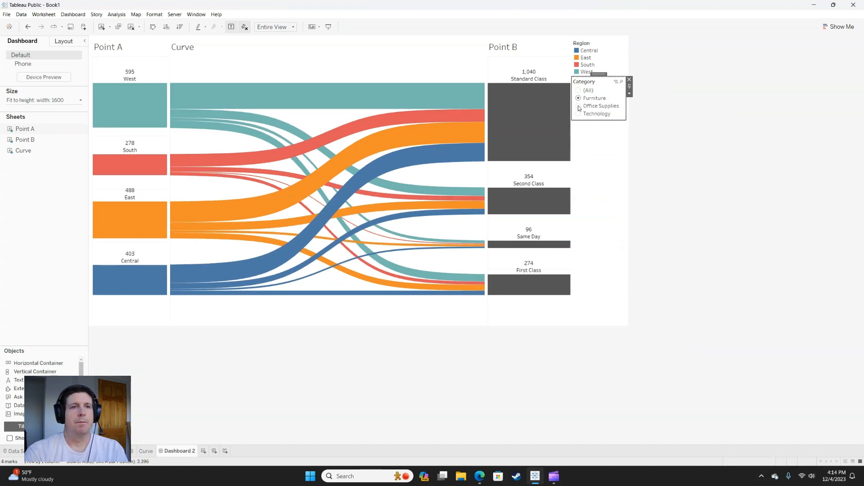
Test the filter with Office Supplies, Technology and Furniture, then return to All
click(579, 106)
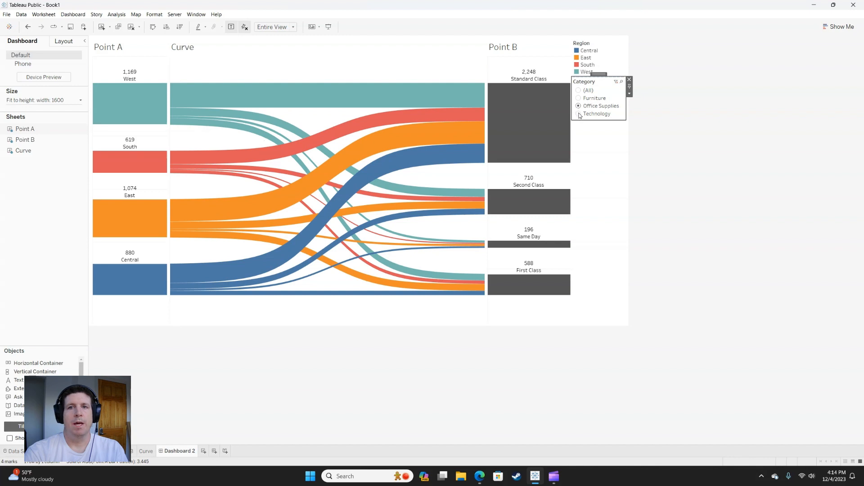
click(577, 114)
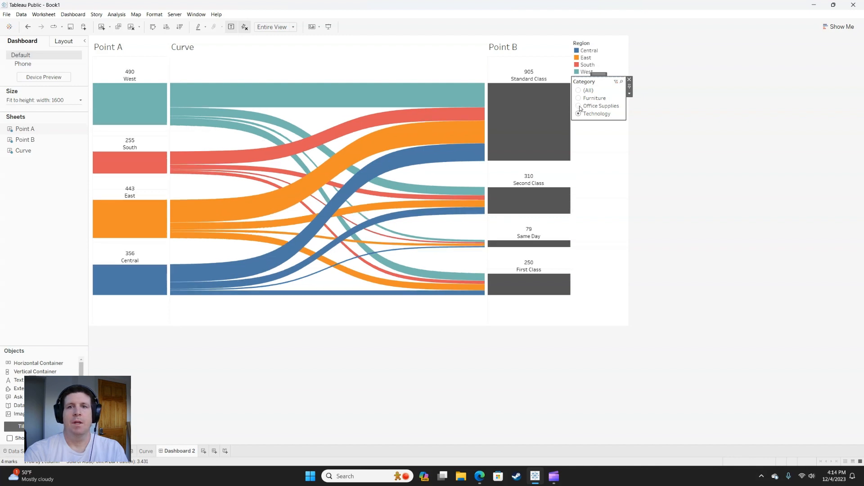
click(579, 98)
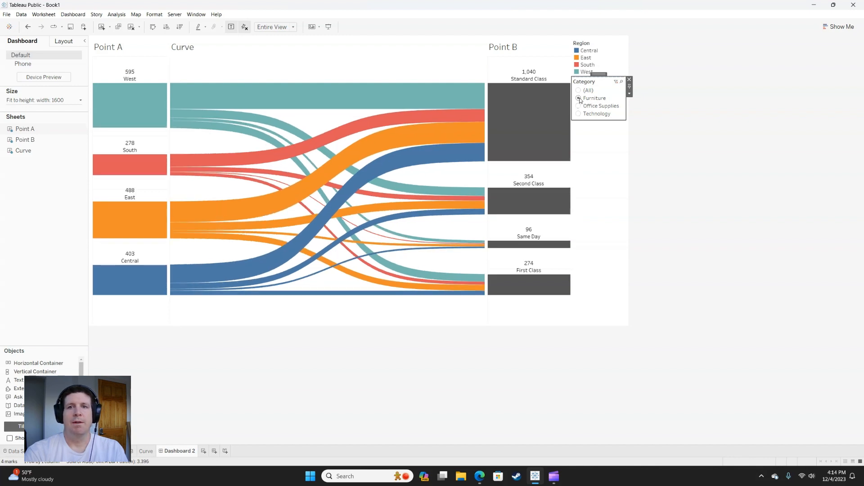
click(579, 90)
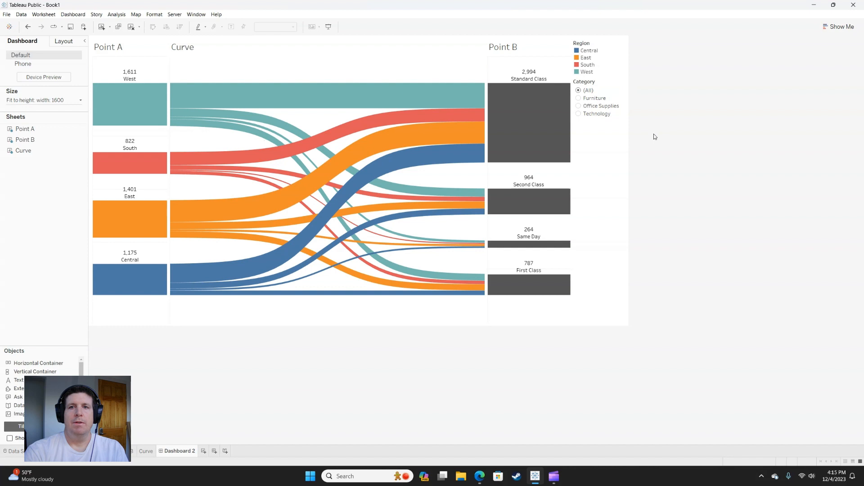
mouse_move(637, 134)
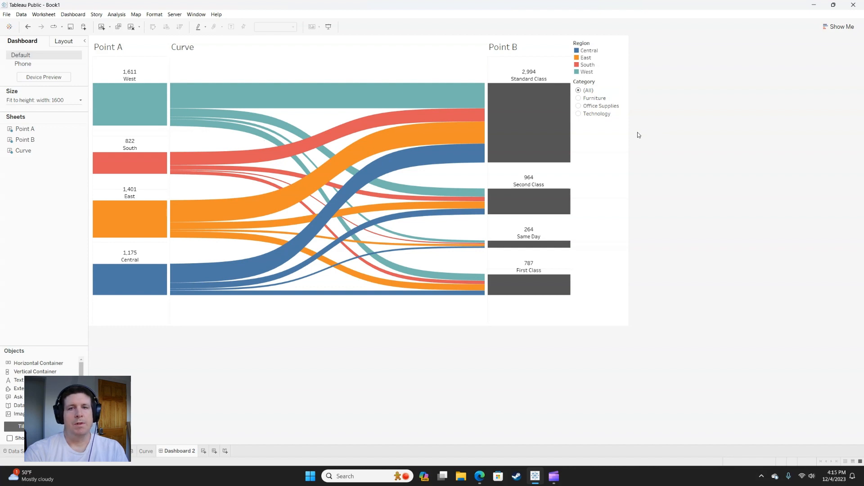